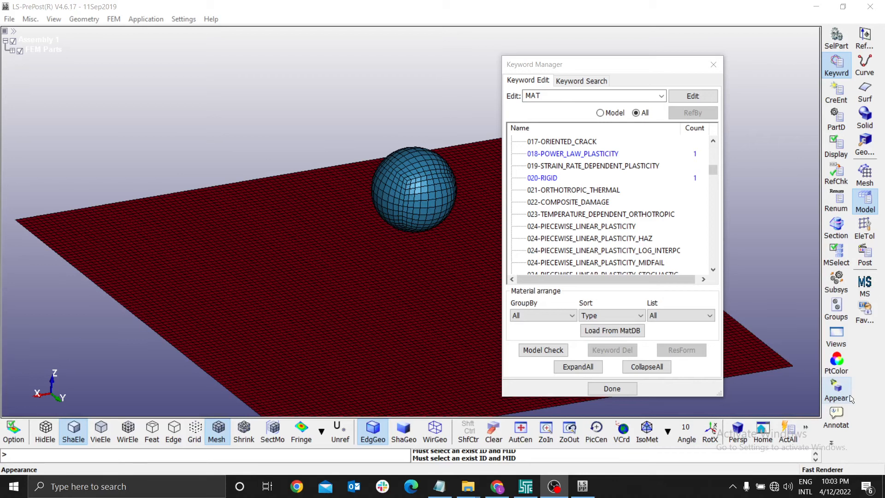
{"action": "mouse_move", "coordinate": [845, 392]}
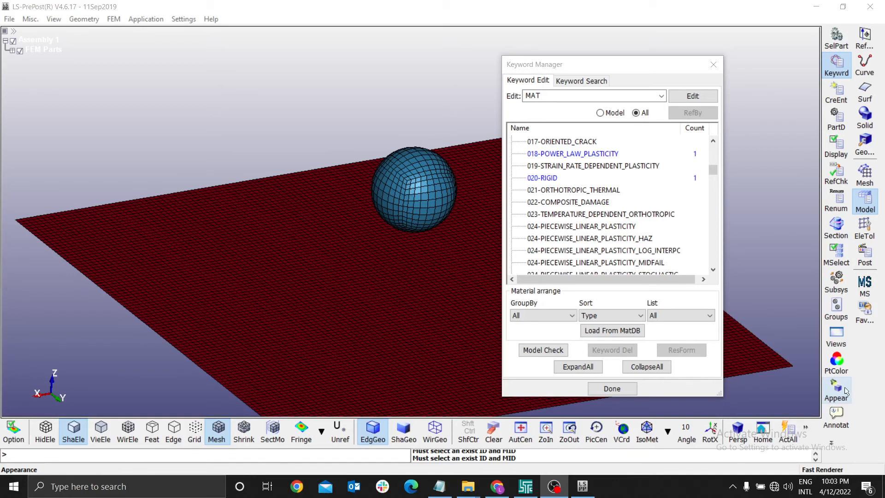
Step: Scroll the Keyword Manager list to find the SECTION keyword types
{"action": "scroll", "scroll_direction": "up", "scroll_amount": 3}
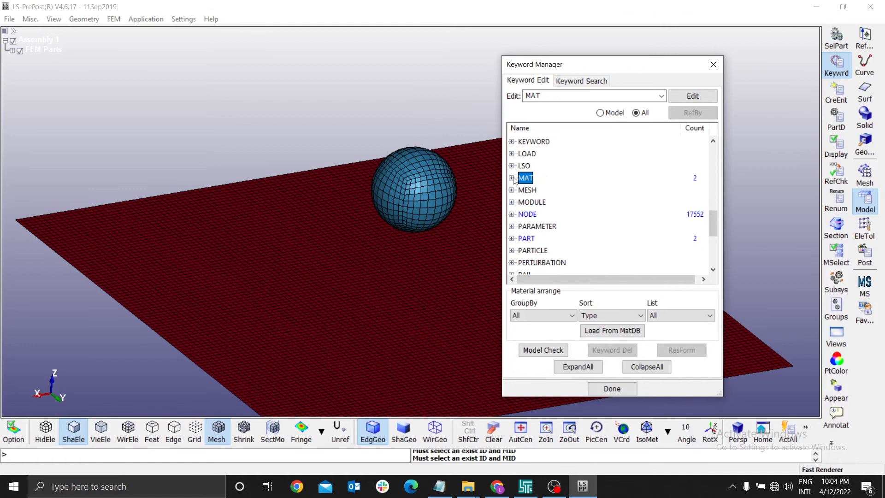
{"action": "scroll", "scroll_direction": "down", "scroll_amount": 3}
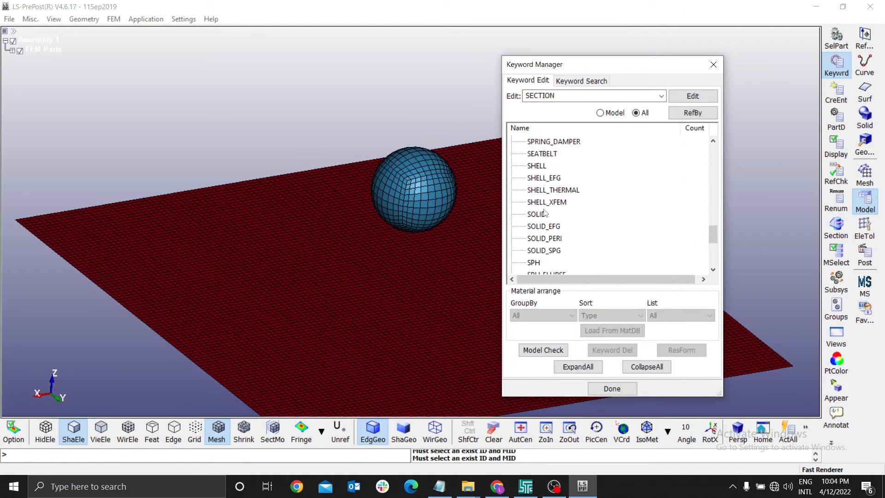
{"action": "scroll", "scroll_direction": "down", "scroll_amount": 3}
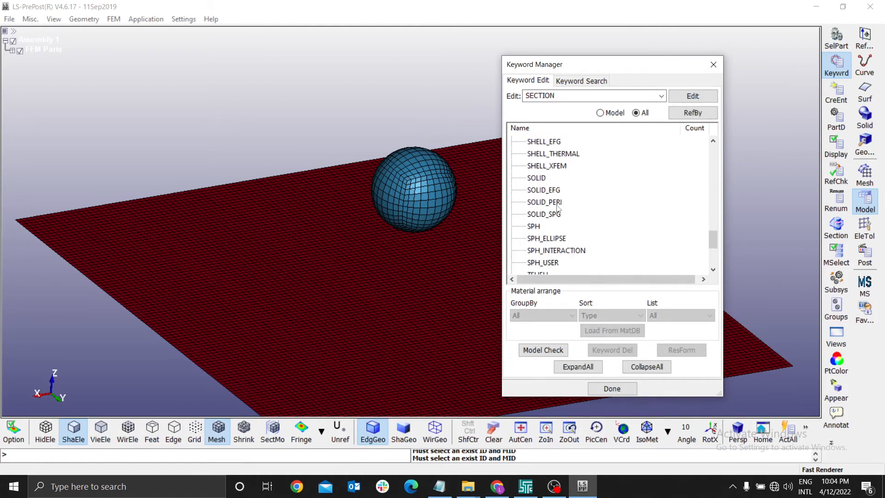
{"action": "scroll", "scroll_direction": "up", "scroll_amount": 3}
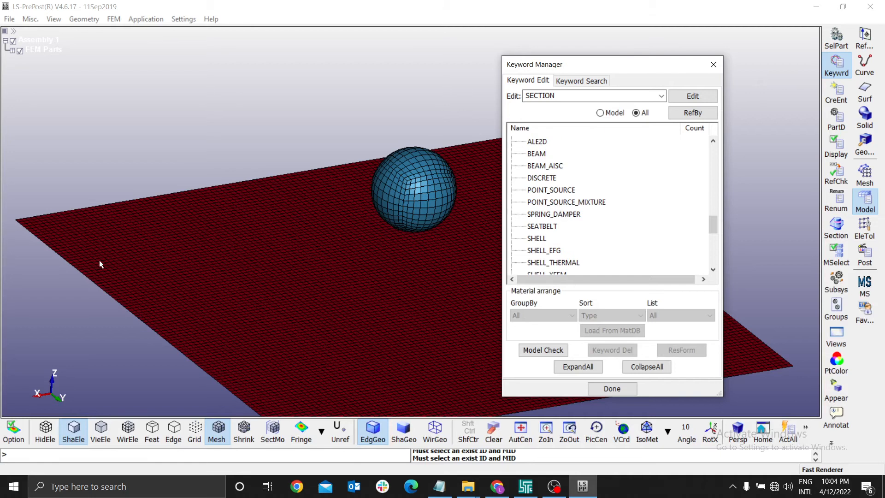
{"action": "mouse_move", "coordinate": [181, 351]}
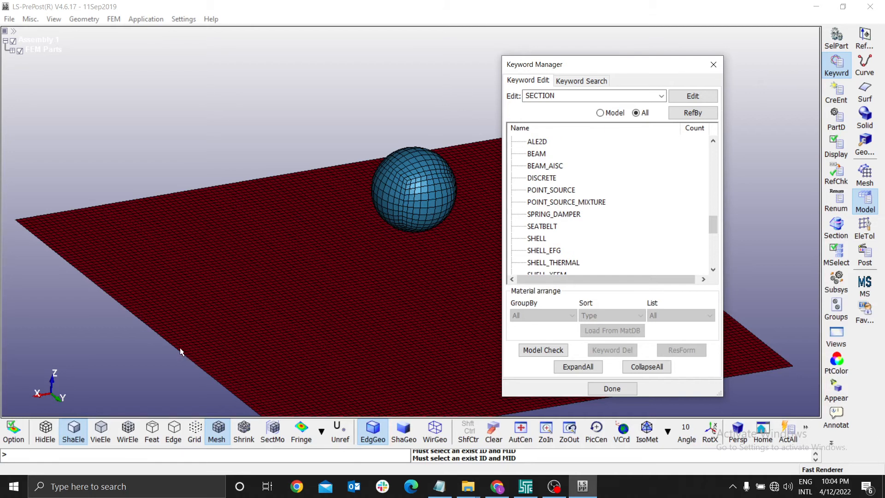
{"action": "mouse_move", "coordinate": [165, 299]}
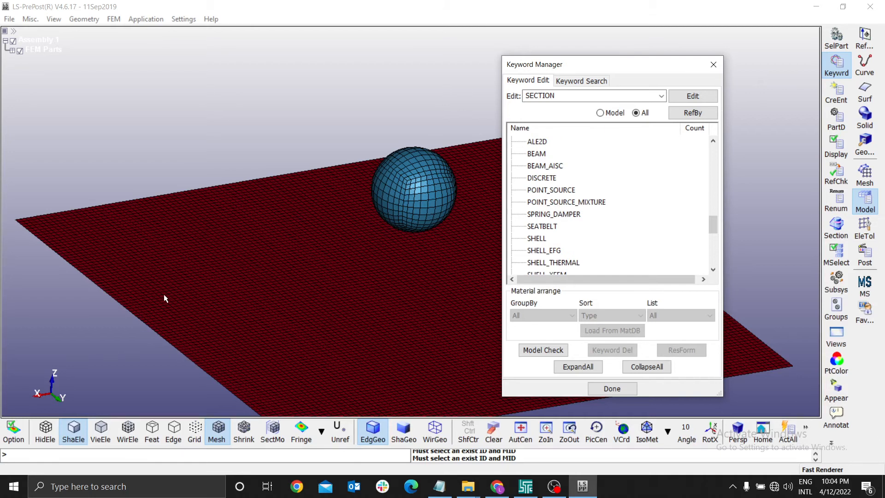
{"action": "mouse_move", "coordinate": [33, 252]}
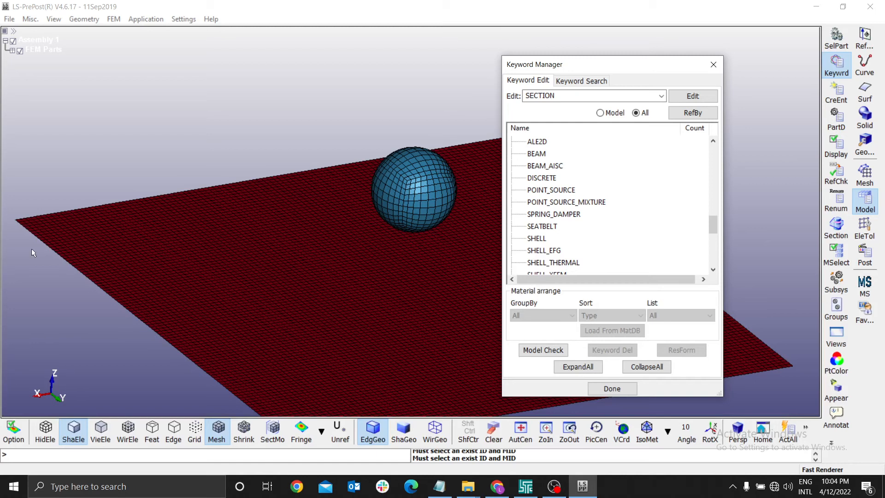
{"action": "mouse_move", "coordinate": [536, 244]}
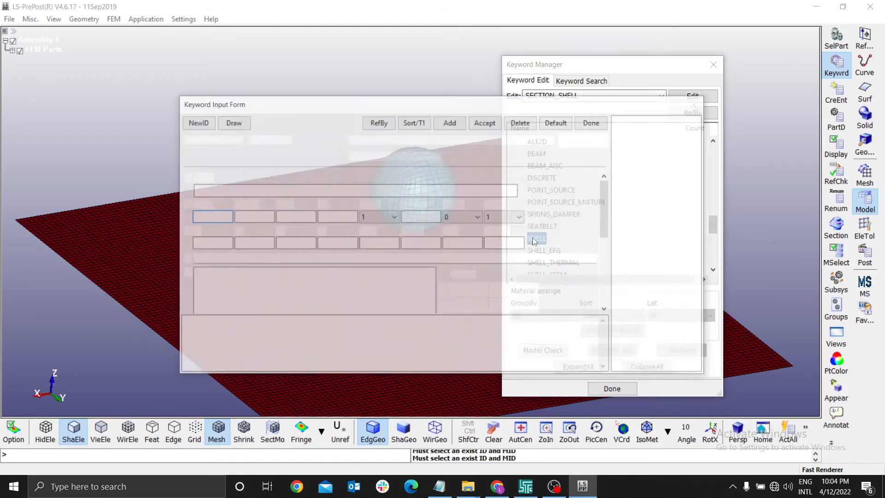
Step: Save SECTION_SHELL titled 'Shell Section' with NIP 4 and thickness 0.1
{"action": "left_click", "coordinate": [535, 238]}
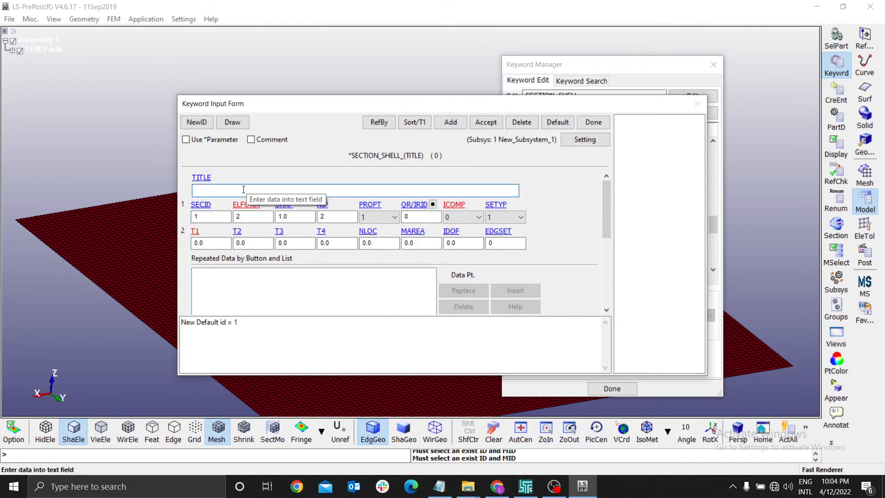
{"action": "type", "text": "Shell"}
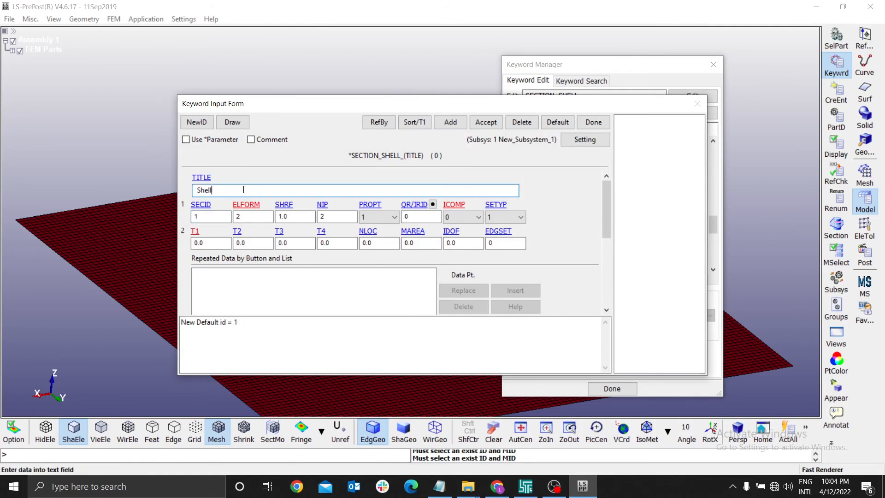
{"action": "type", "text": "Sect"}
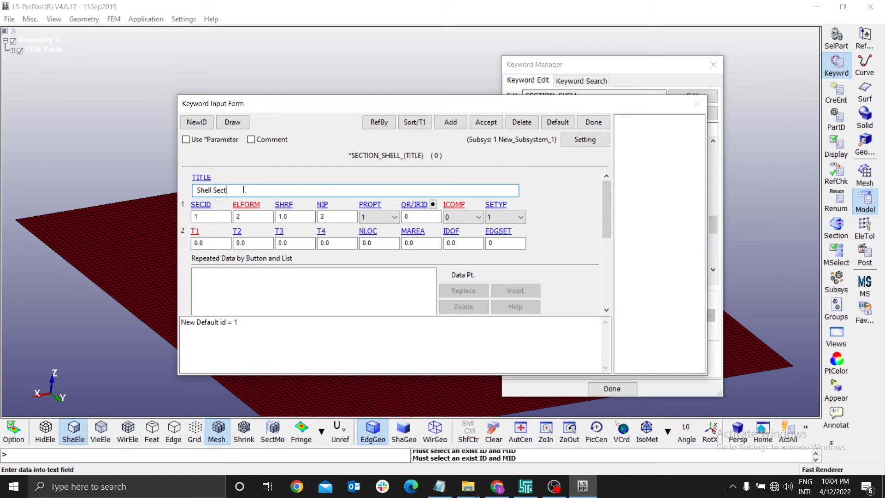
{"action": "type", "text": "ion"}
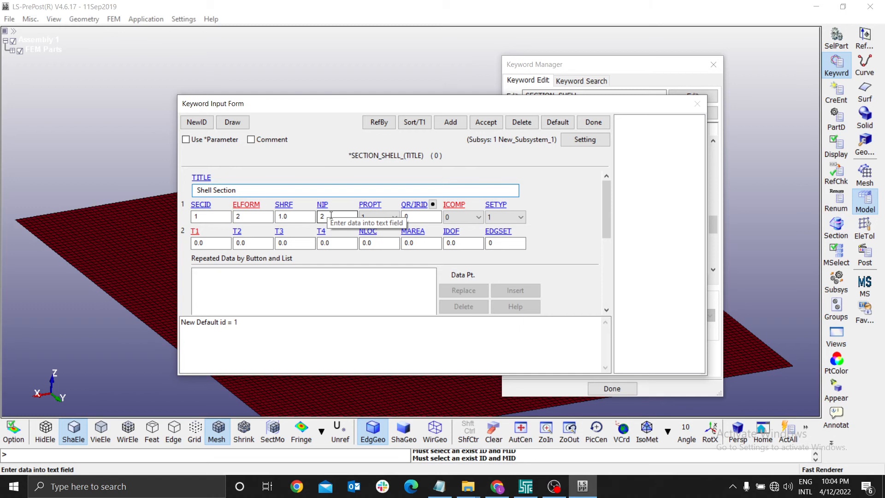
{"action": "left_click", "coordinate": [336, 217]}
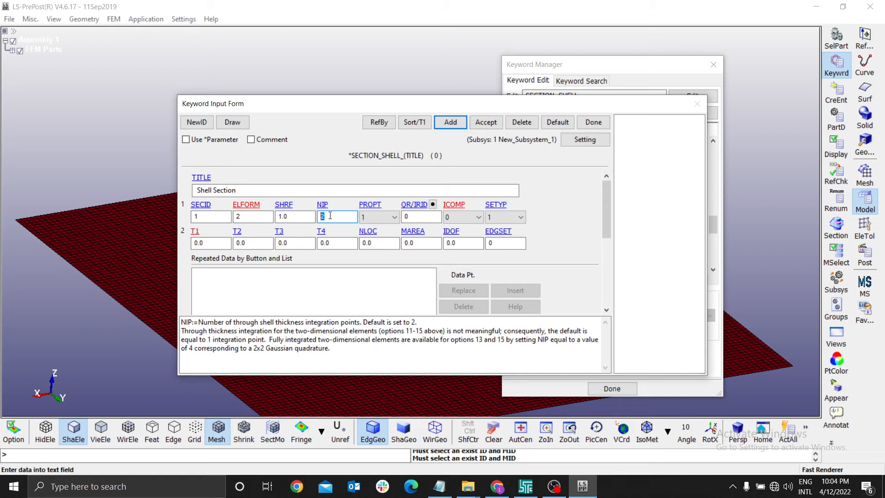
{"action": "type", "text": "4"}
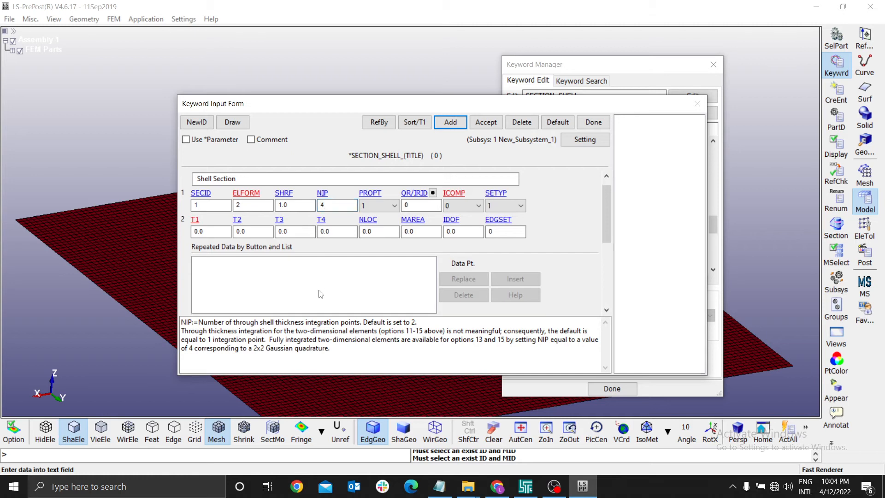
{"action": "mouse_move", "coordinate": [337, 204]}
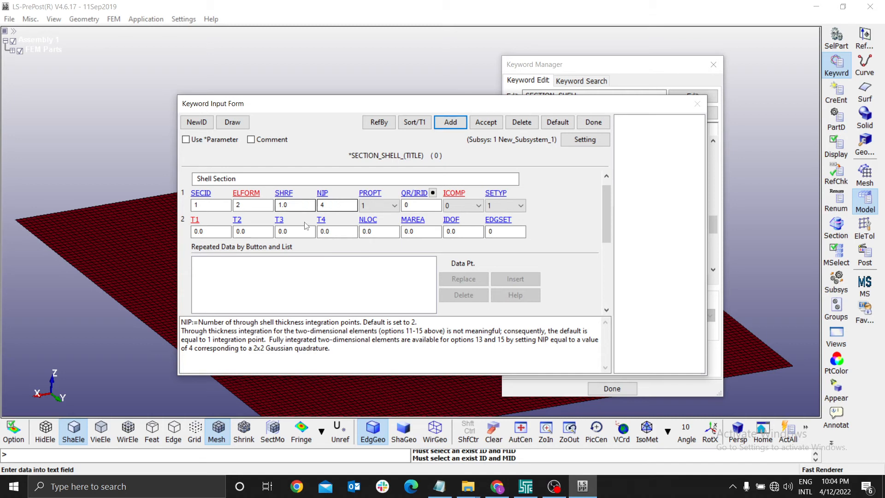
{"action": "left_click", "coordinate": [210, 231]}
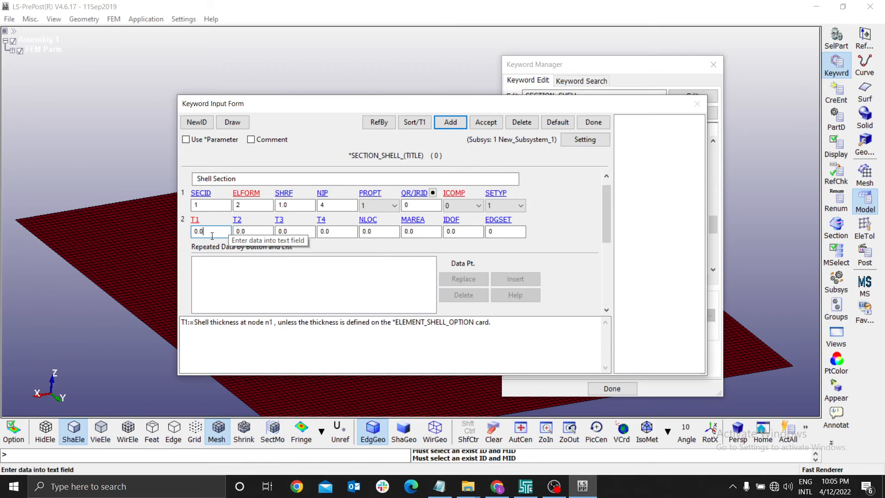
{"action": "type", "text": "0.1"}
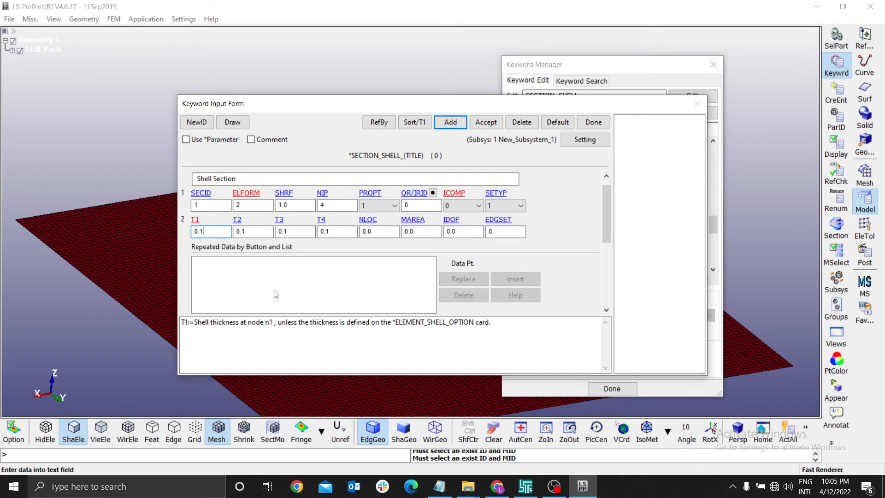
{"action": "mouse_move", "coordinate": [506, 132]}
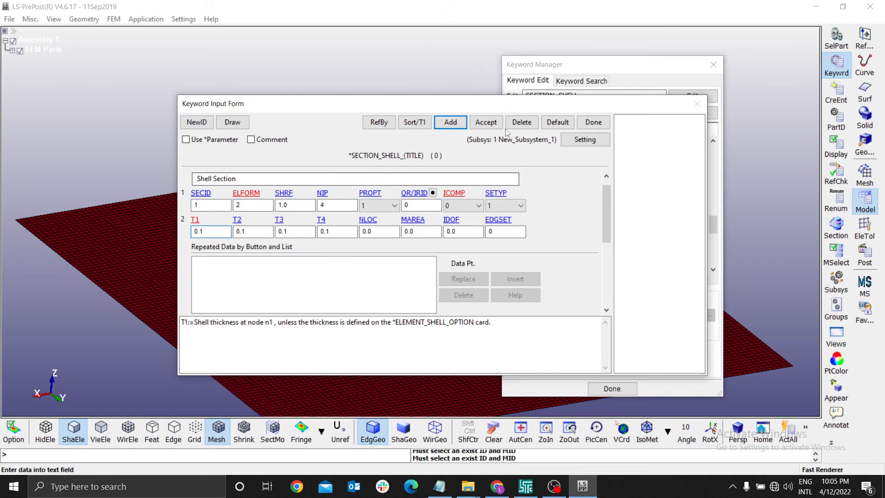
{"action": "left_click", "coordinate": [485, 122]}
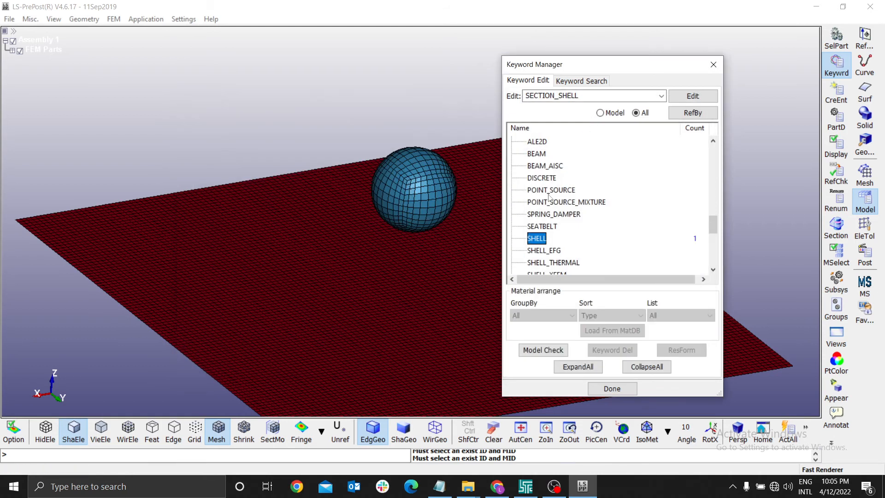
Step: Scroll the Keyword Manager down to SOLID under SECTION
{"action": "scroll", "scroll_direction": "down", "scroll_amount": 3}
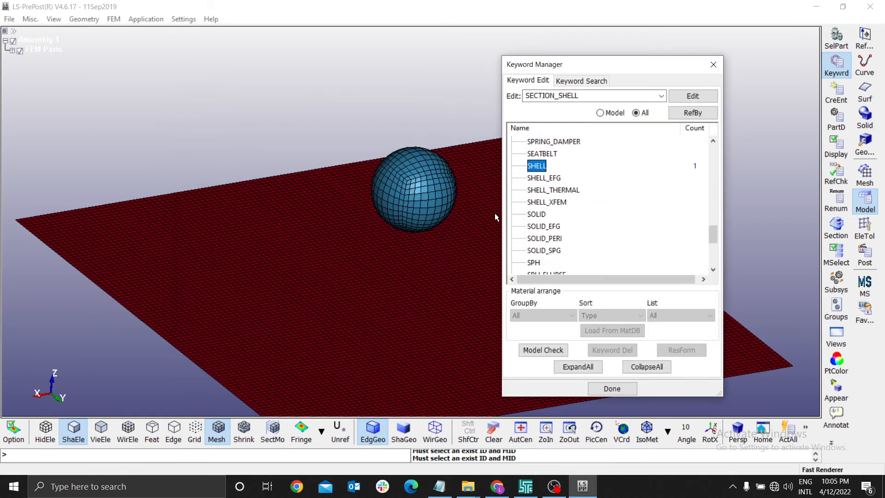
{"action": "mouse_move", "coordinate": [423, 185]}
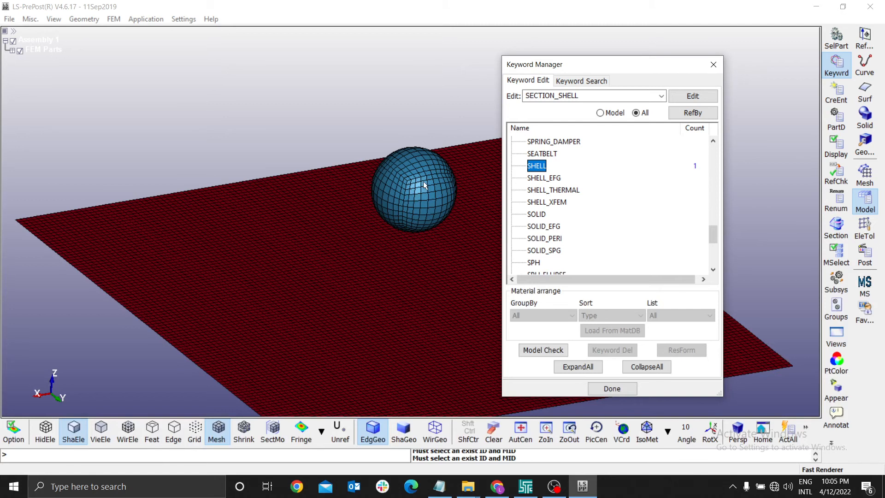
{"action": "mouse_move", "coordinate": [481, 190]}
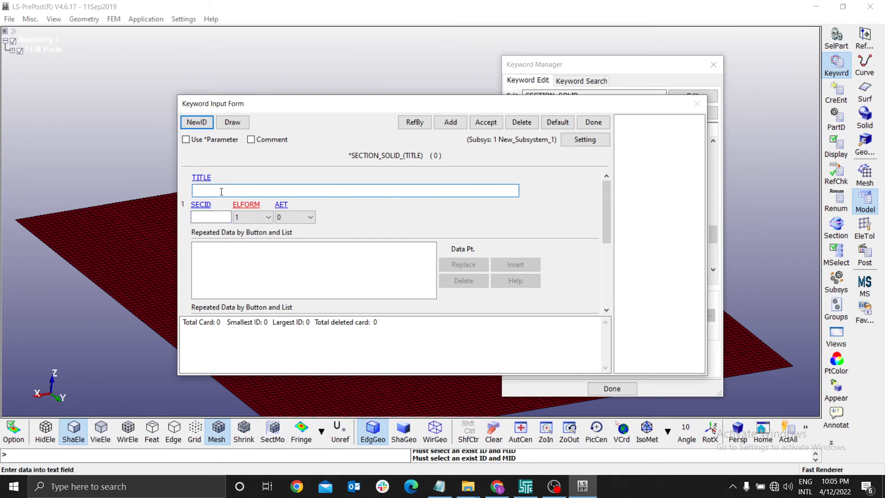
Step: Add SECTION_SOLID 'Solid Section' with new ID 2 and close the form
{"action": "type", "text": "Solid"}
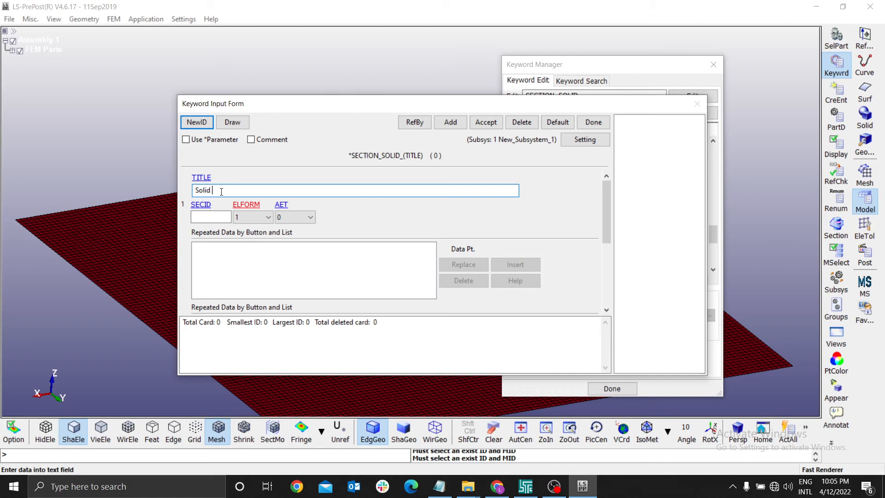
{"action": "type", "text": "Section"}
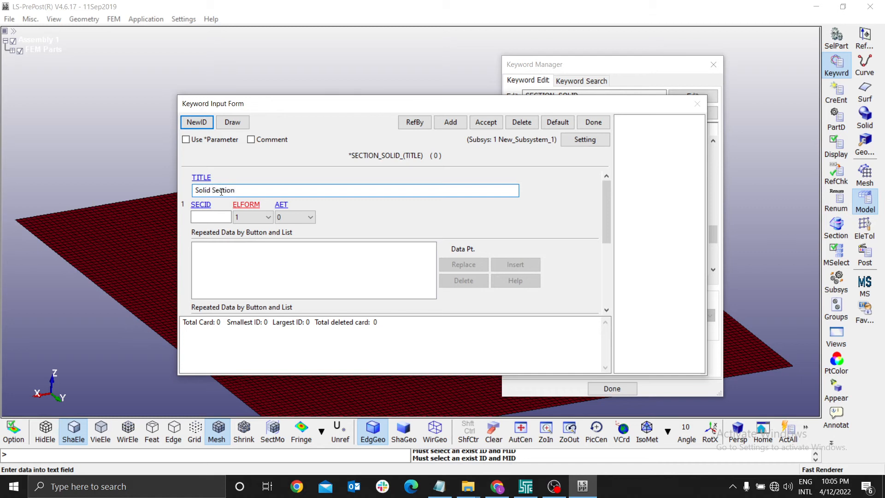
{"action": "left_click", "coordinate": [450, 122]}
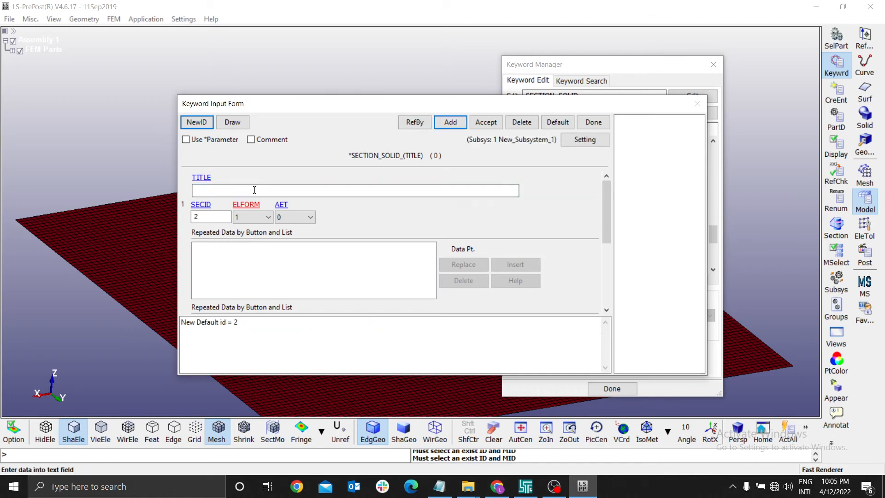
{"action": "type", "text": "Solid"}
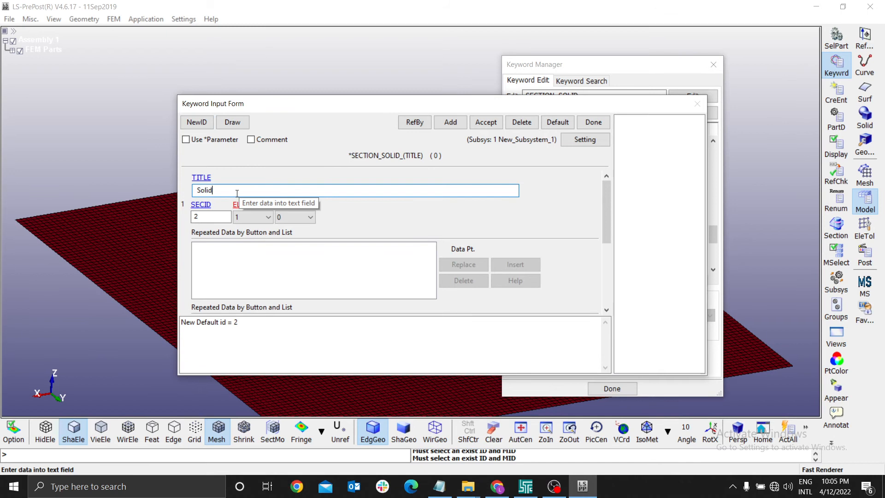
{"action": "type", "text": "Section"}
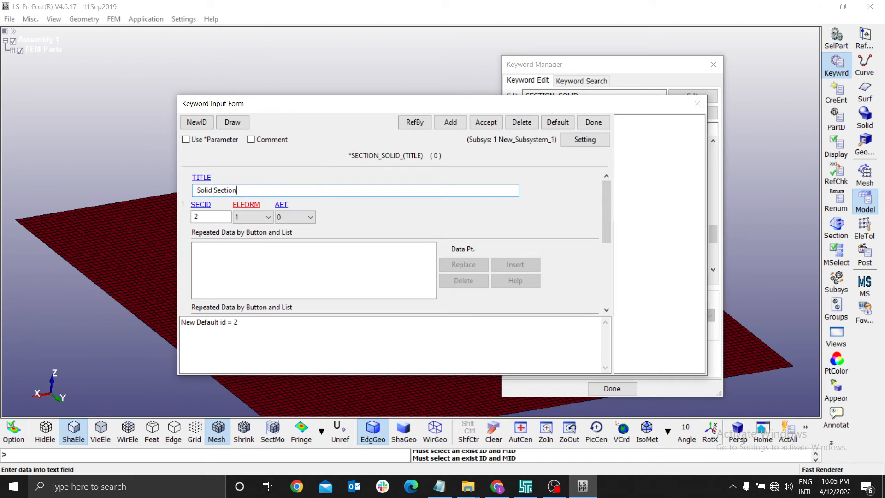
{"action": "left_click", "coordinate": [485, 123]}
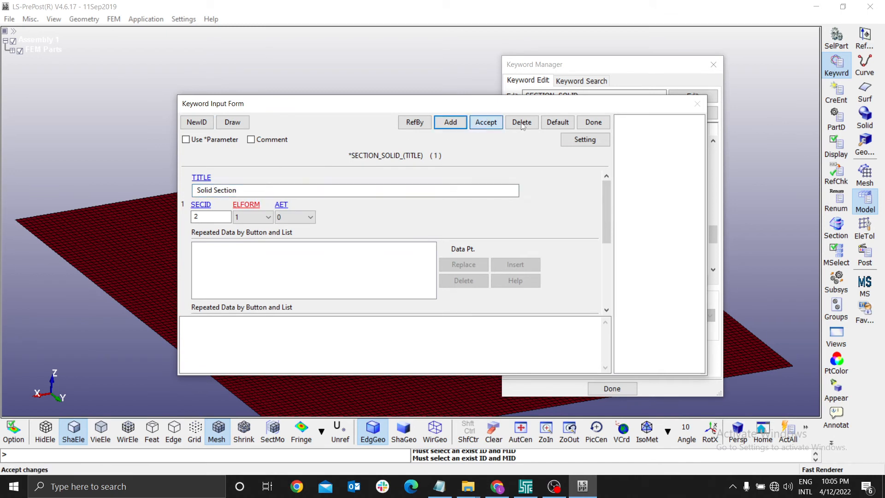
{"action": "left_click", "coordinate": [592, 122]}
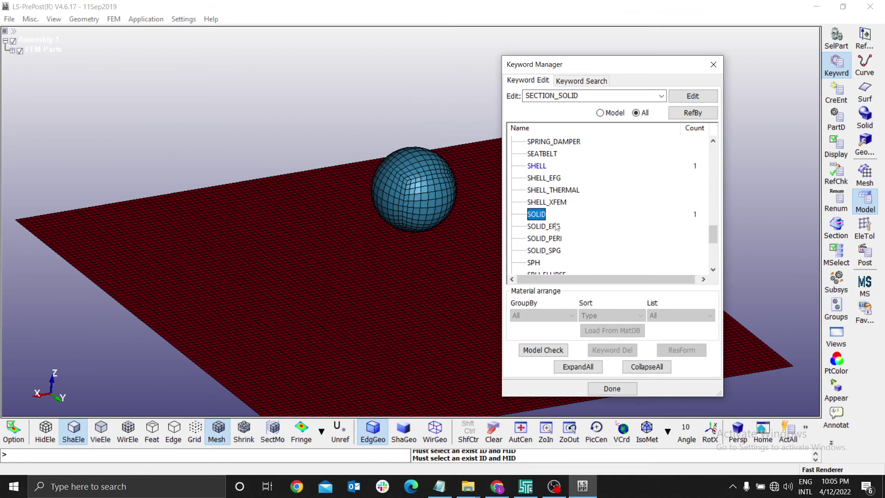
{"action": "mouse_move", "coordinate": [653, 168]}
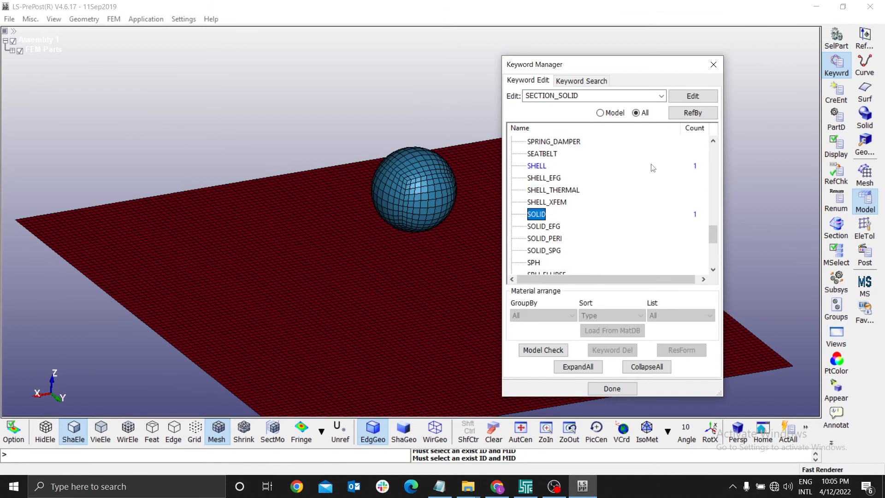
{"action": "scroll", "scroll_direction": "up", "scroll_amount": 3}
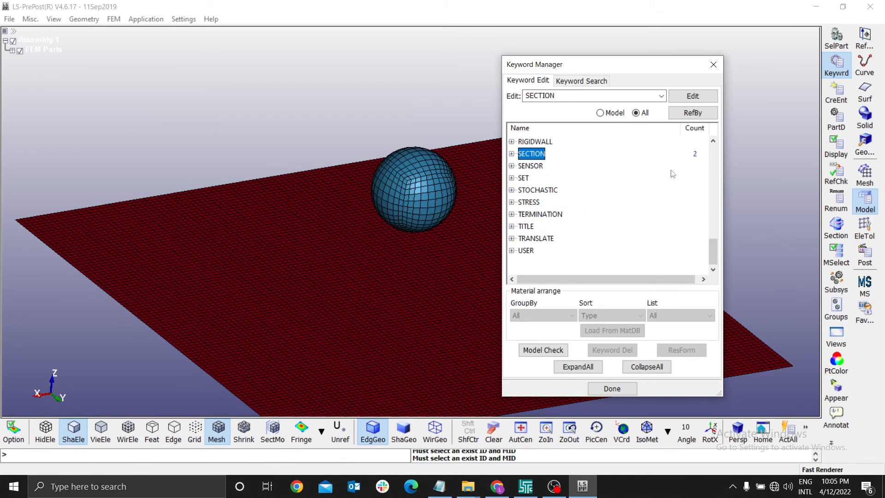
{"action": "scroll", "scroll_direction": "up", "scroll_amount": 3}
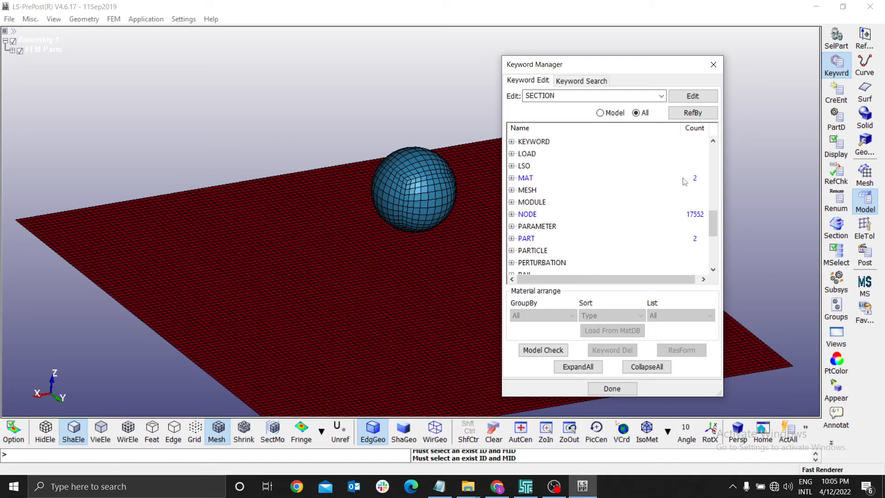
{"action": "mouse_move", "coordinate": [542, 194]}
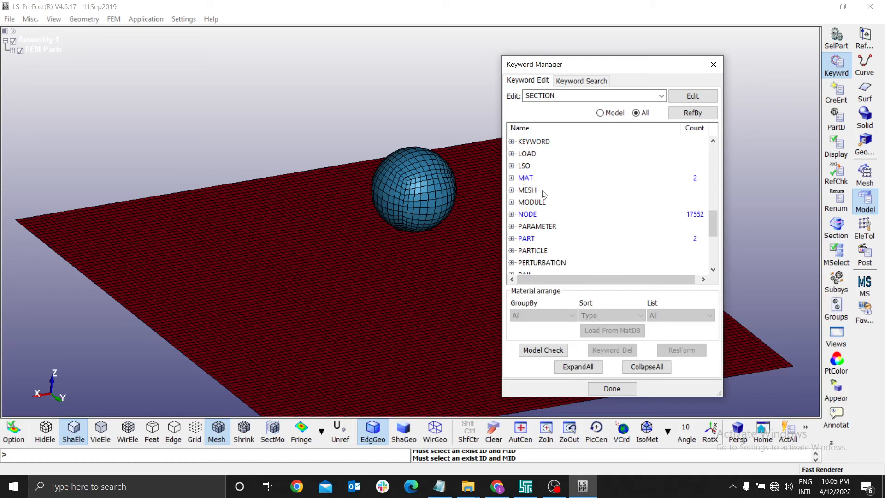
{"action": "mouse_move", "coordinate": [536, 183]}
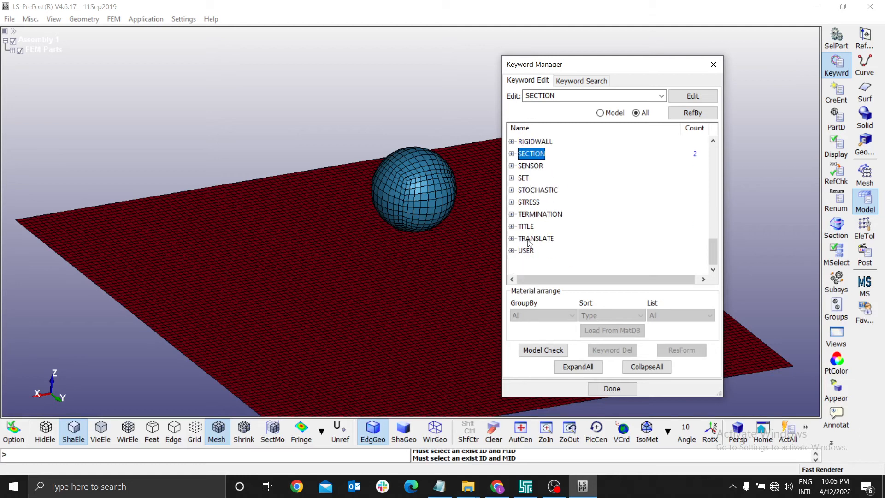
{"action": "scroll", "scroll_direction": "up", "scroll_amount": 3}
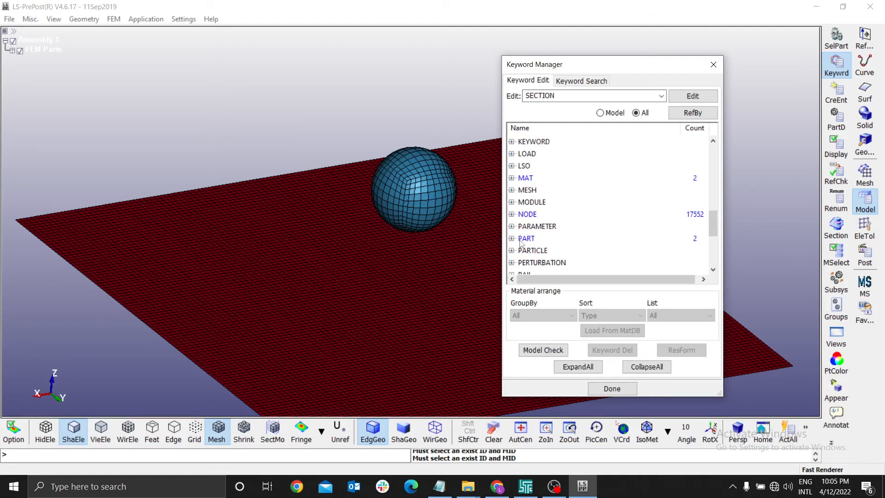
{"action": "left_click", "coordinate": [511, 238]}
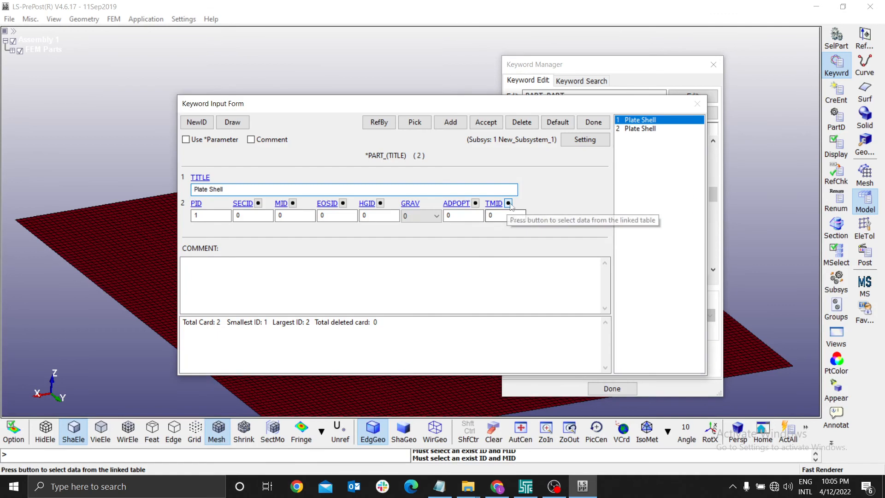
{"action": "mouse_move", "coordinate": [649, 128]}
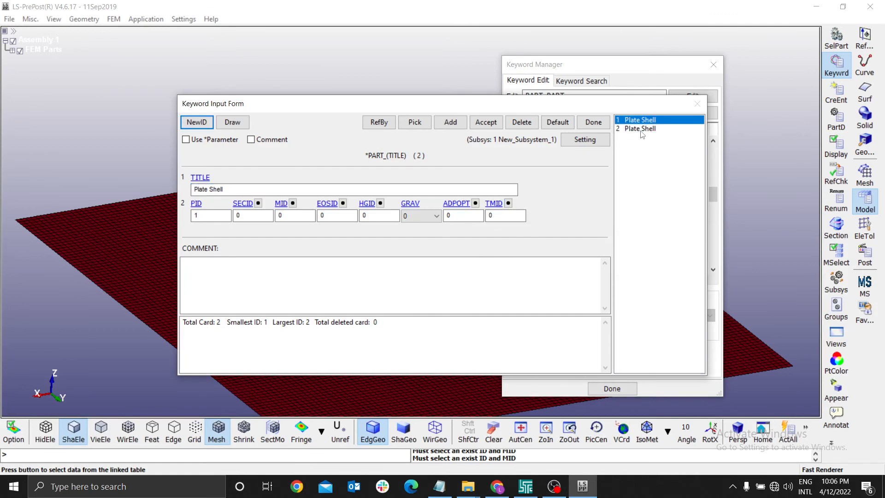
{"action": "mouse_move", "coordinate": [634, 134]}
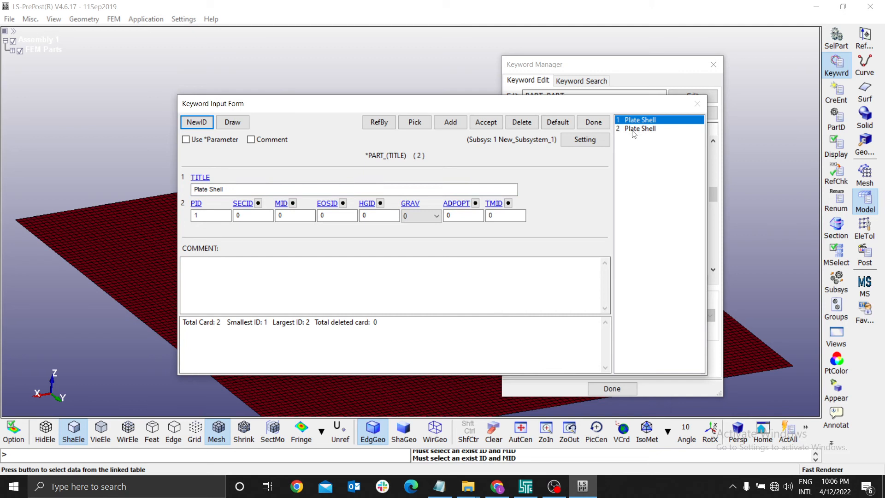
Step: Click through the two 'Plate Shell' entries in the PART input form
{"action": "left_click", "coordinate": [640, 128]}
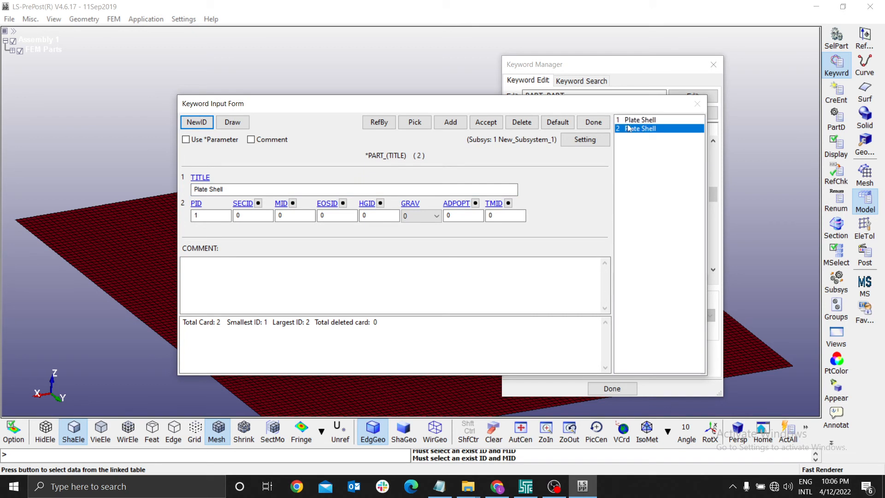
{"action": "left_click", "coordinate": [639, 119]}
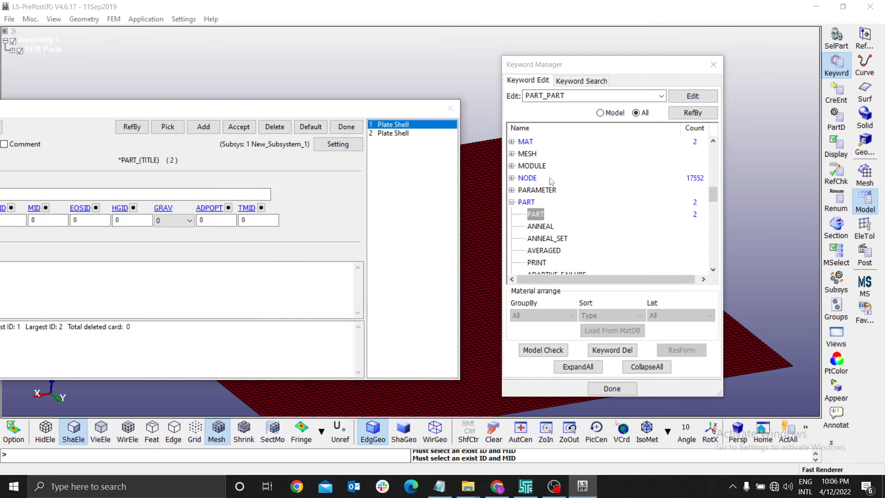
{"action": "left_click", "coordinate": [540, 227]}
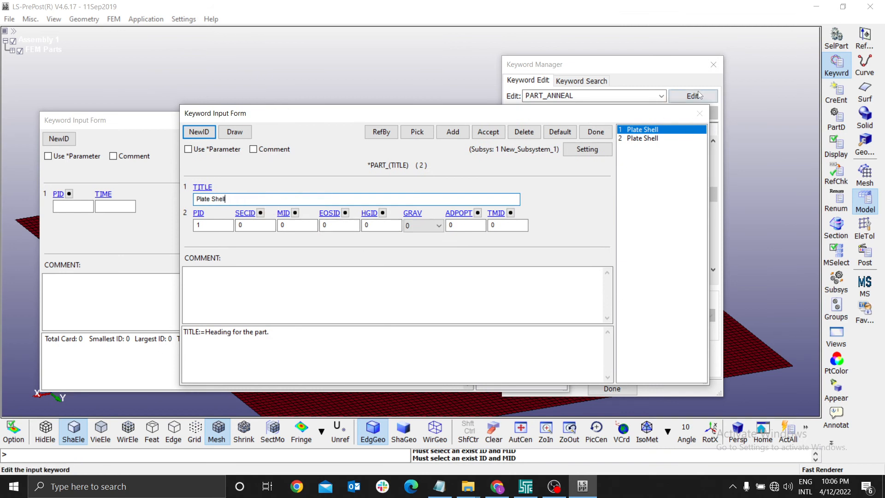
Step: Select the second 'Plate Shell' part and confirm marking it for deletion
{"action": "left_click", "coordinate": [642, 138]}
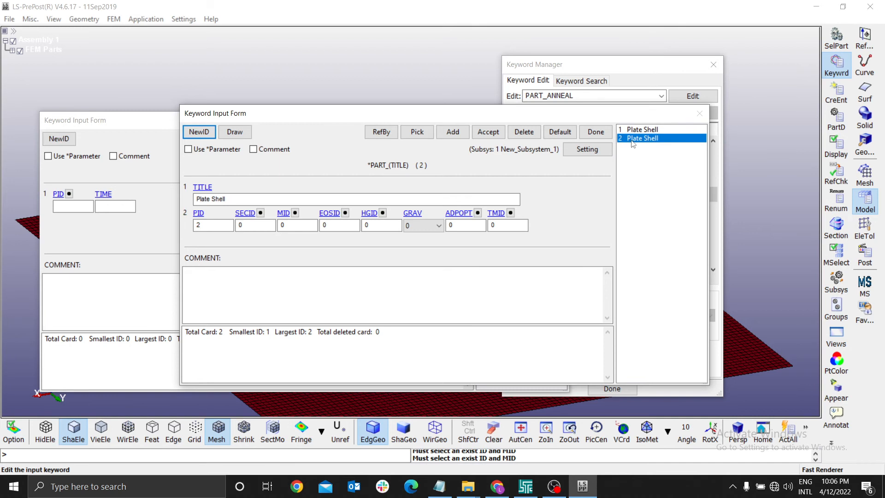
{"action": "mouse_move", "coordinate": [523, 131]}
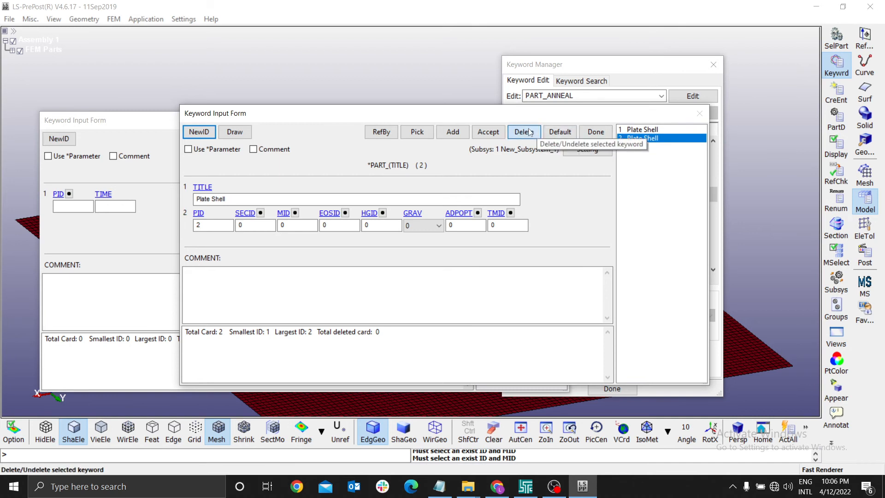
{"action": "left_click", "coordinate": [523, 132]}
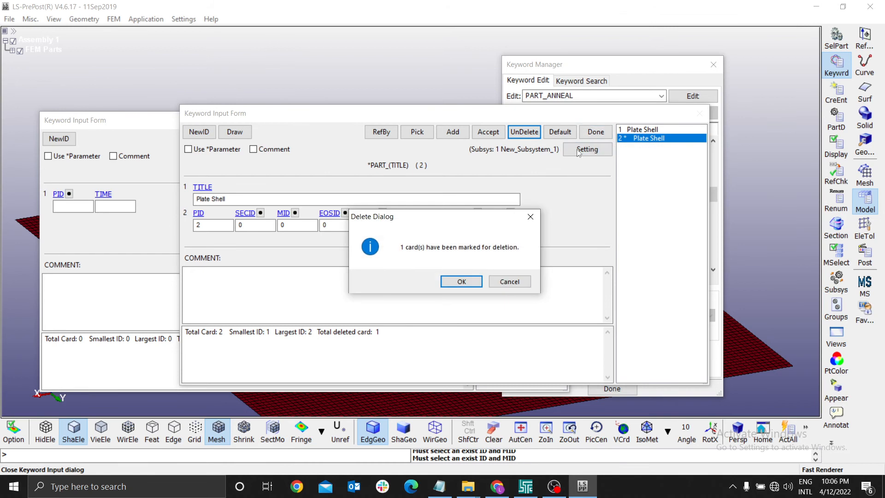
{"action": "left_click", "coordinate": [461, 281]}
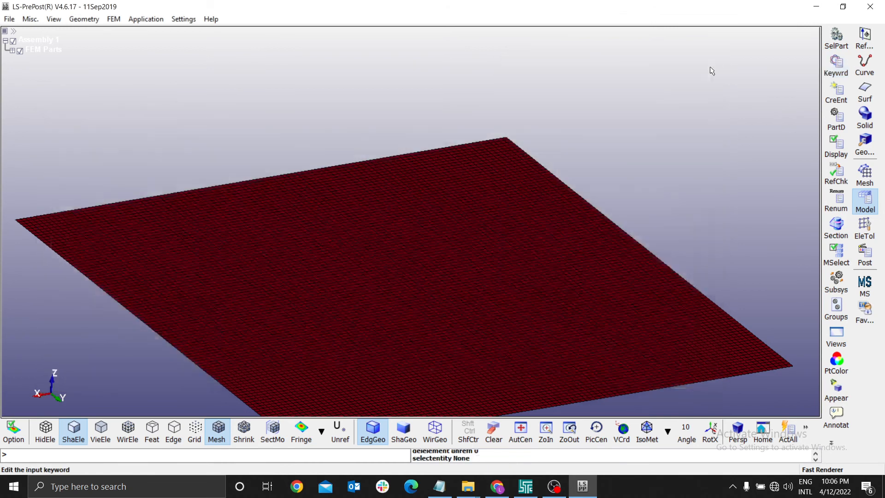
{"action": "mouse_move", "coordinate": [836, 88]}
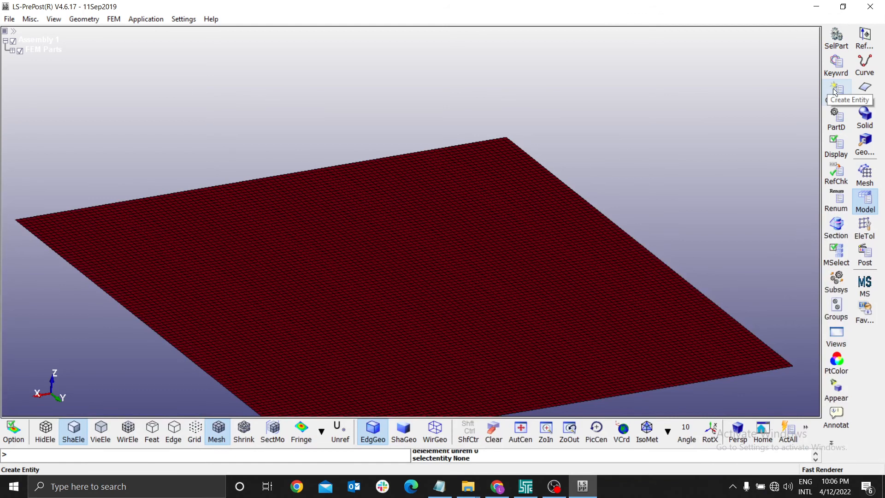
Step: Reopen Keyword Manager, check PART counts 1, and move the window aside
{"action": "left_click", "coordinate": [835, 65]}
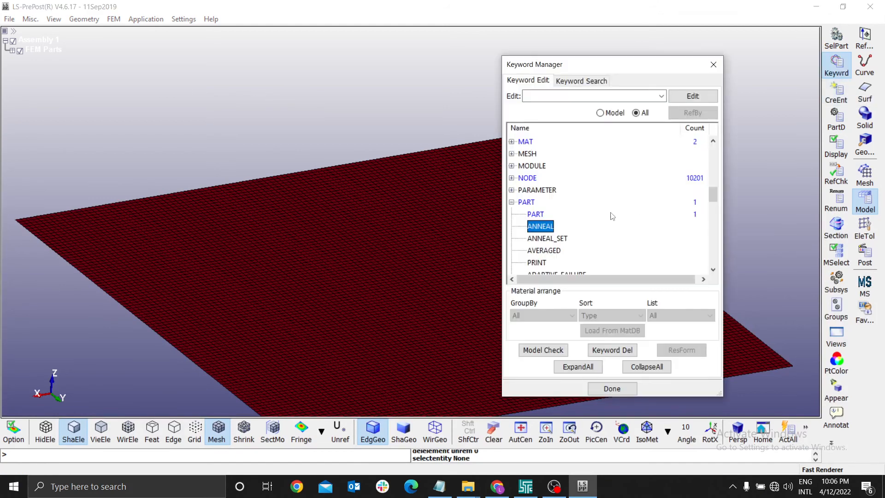
{"action": "left_click", "coordinate": [535, 213]}
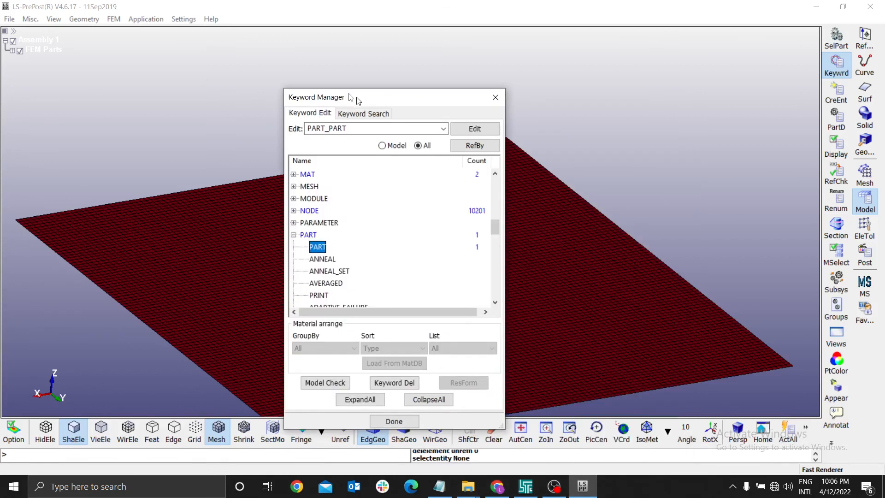
{"action": "left_click_drag", "start_coordinate": [349, 97], "coordinate": [325, 82]}
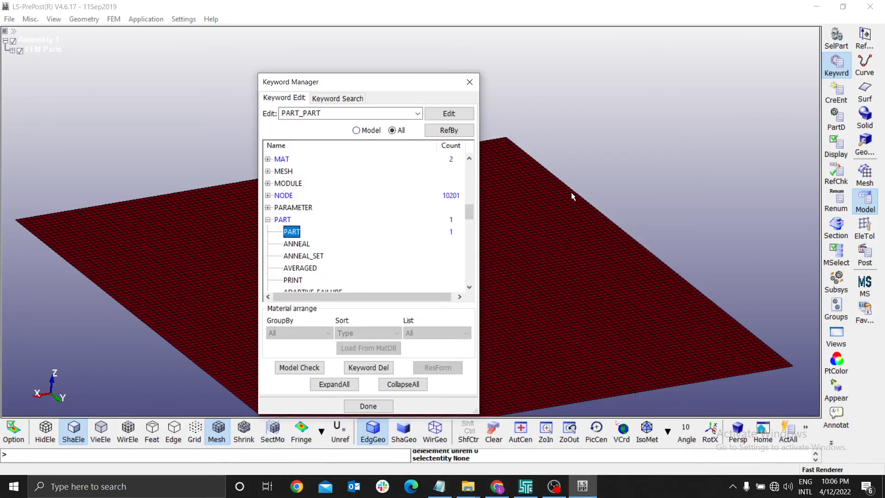
{"action": "mouse_move", "coordinate": [308, 233]}
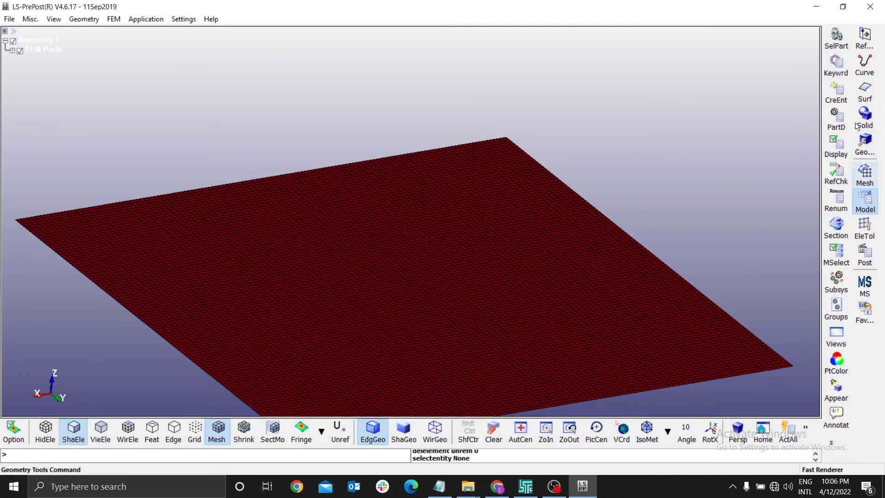
Step: With ShapeM, create solid sphere 'Ball': radius 15, density 10, centre z 40
{"action": "left_click", "coordinate": [835, 63]}
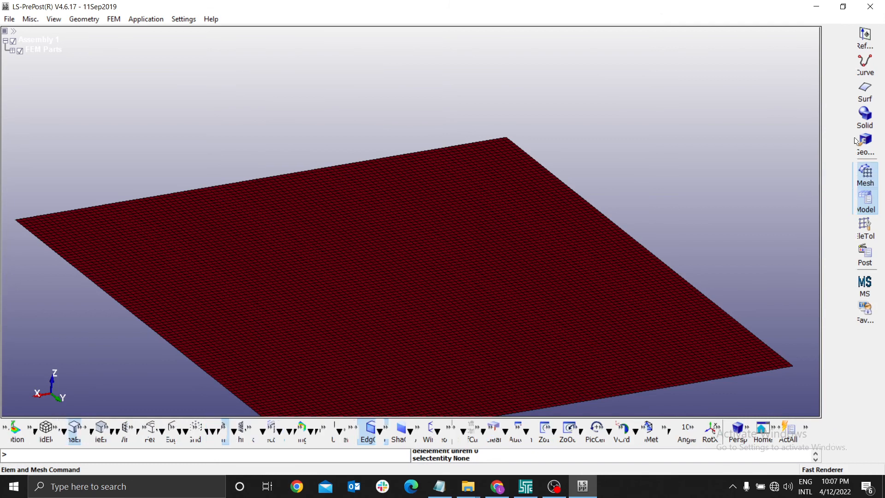
{"action": "mouse_move", "coordinate": [850, 127]}
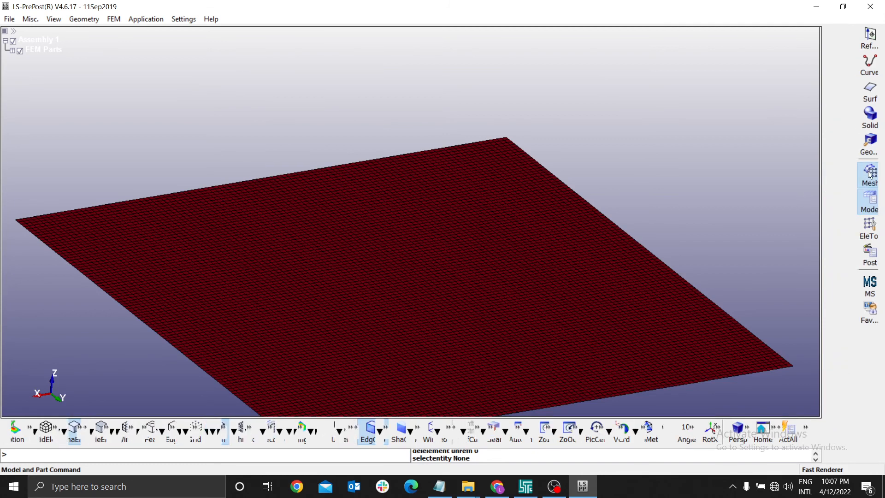
{"action": "mouse_move", "coordinate": [839, 60]}
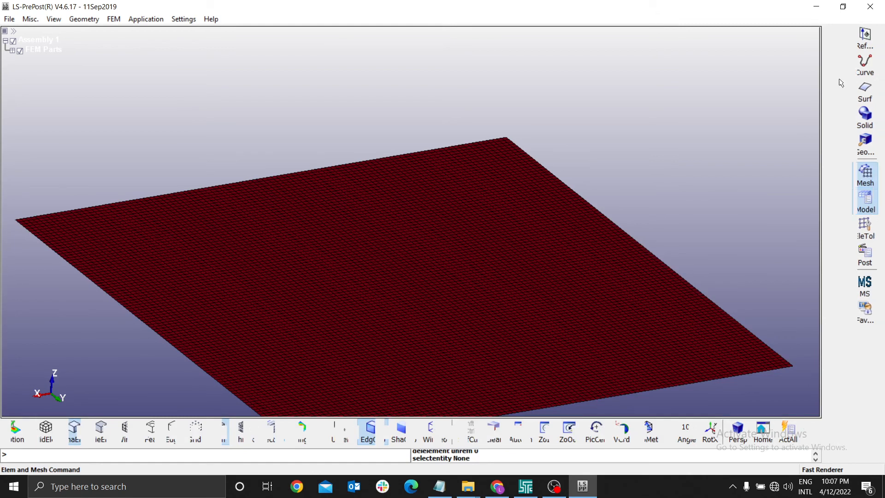
{"action": "left_click", "coordinate": [870, 173]}
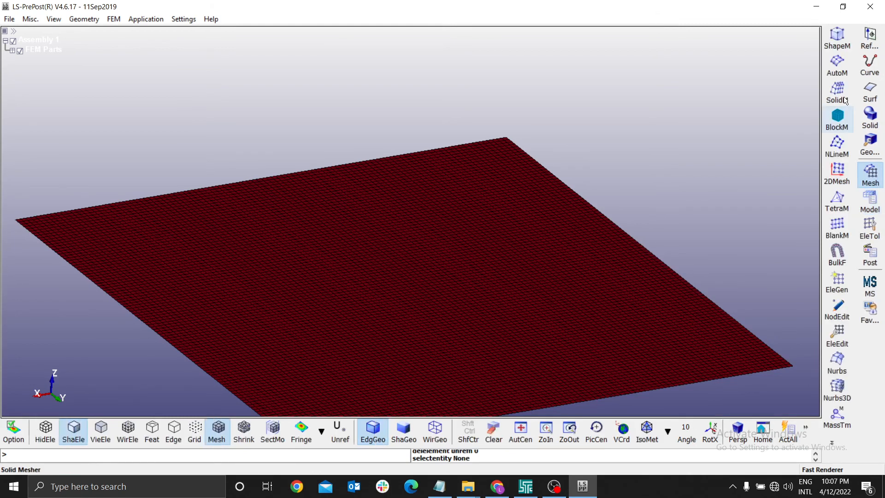
{"action": "left_click", "coordinate": [837, 34]}
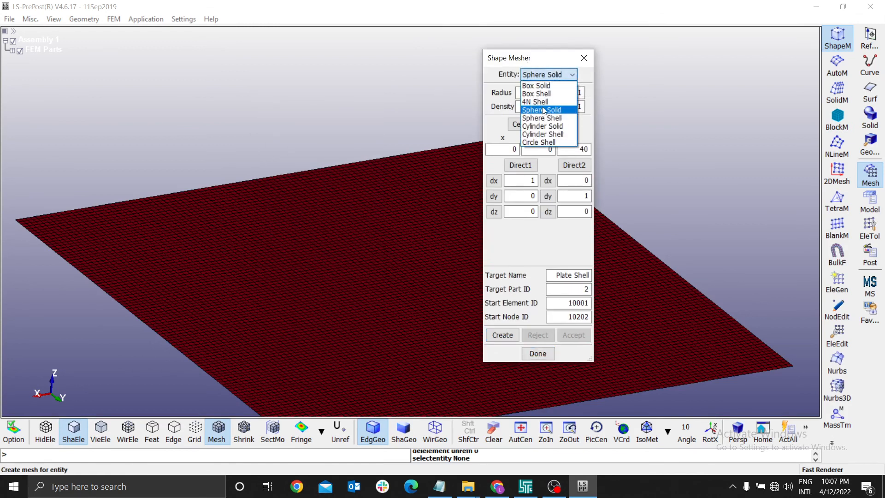
{"action": "left_click", "coordinate": [542, 109]}
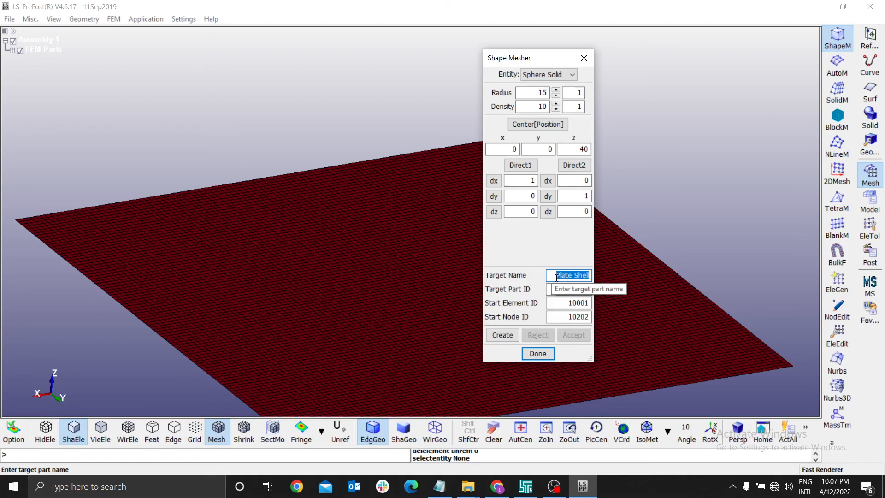
{"action": "type", "text": "Ball"}
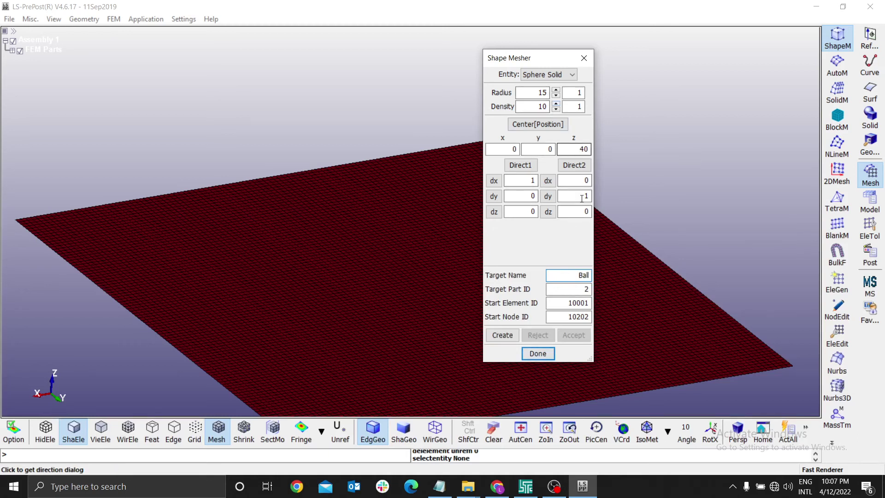
{"action": "left_click", "coordinate": [501, 335]}
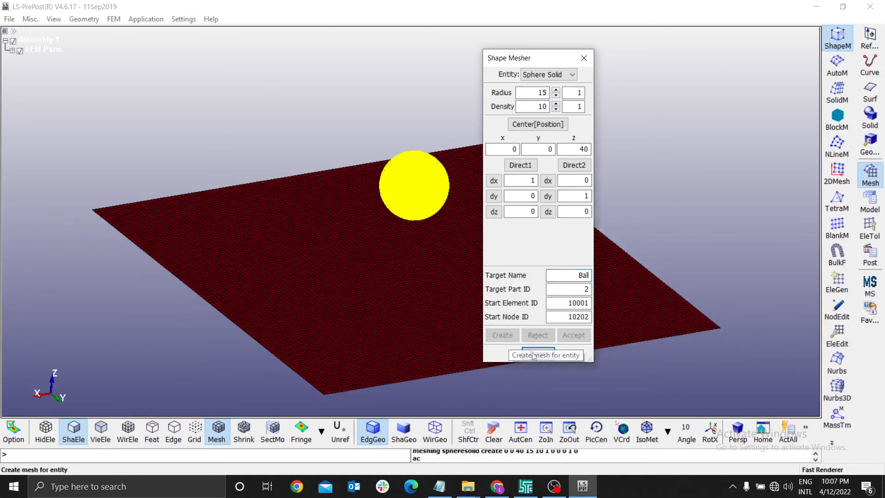
{"action": "left_click", "coordinate": [536, 355]}
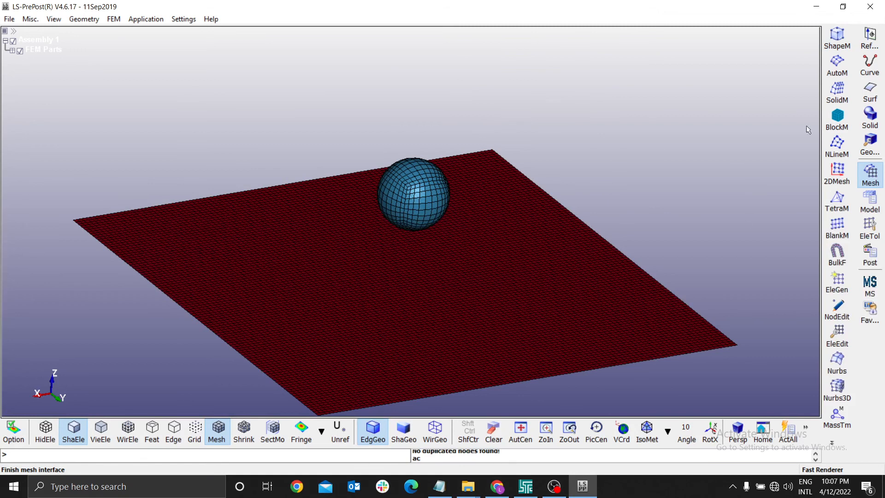
Step: Open the PART input form listing 'Plate Shell' and 'Ball' via Keywrd
{"action": "left_click", "coordinate": [113, 19]}
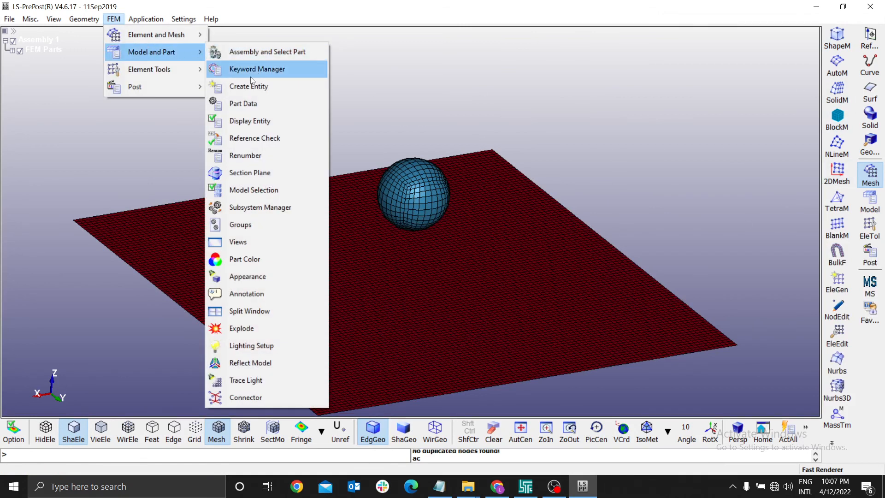
{"action": "mouse_move", "coordinate": [268, 70]}
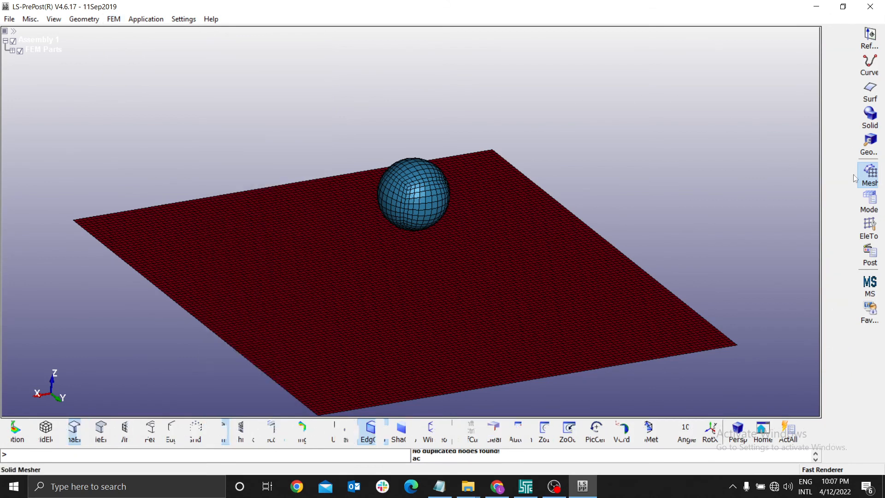
{"action": "mouse_move", "coordinate": [662, 181]}
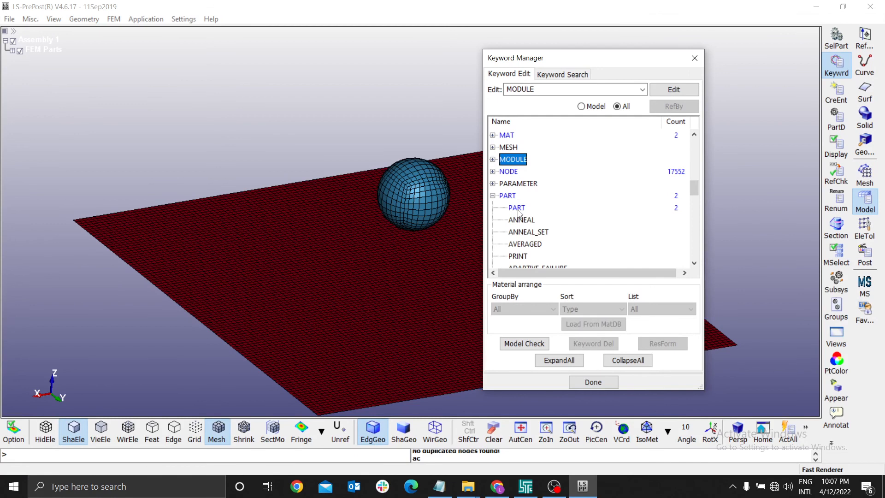
{"action": "left_click", "coordinate": [517, 208]}
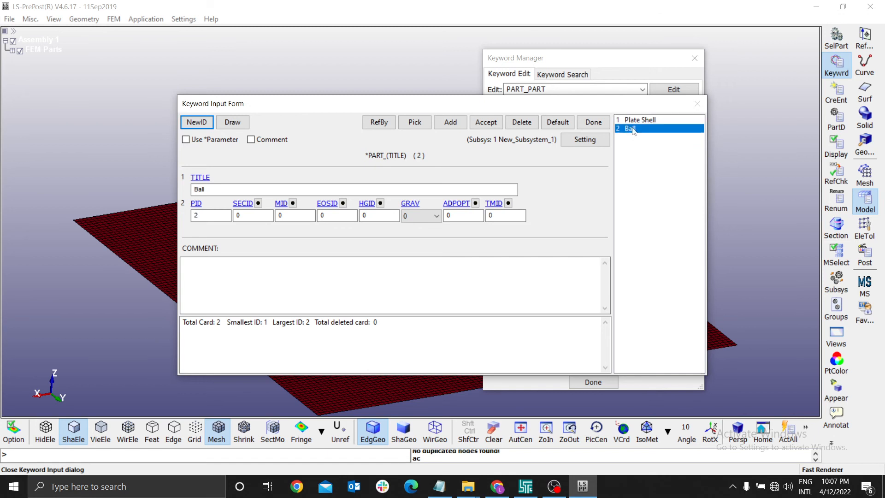
Step: Select 'Plate Shell' (PID 1, SECID and MID 0) and browse the PART keyword tree
{"action": "left_click", "coordinate": [641, 119]}
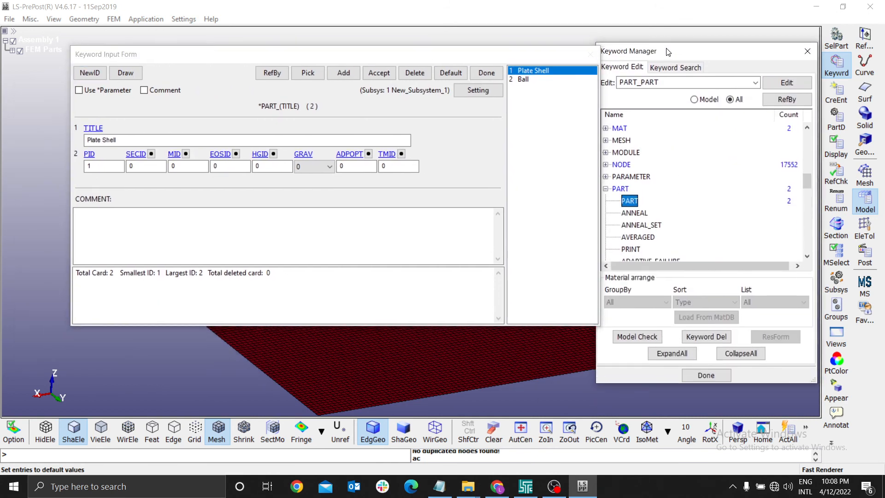
{"action": "left_click", "coordinate": [621, 141]}
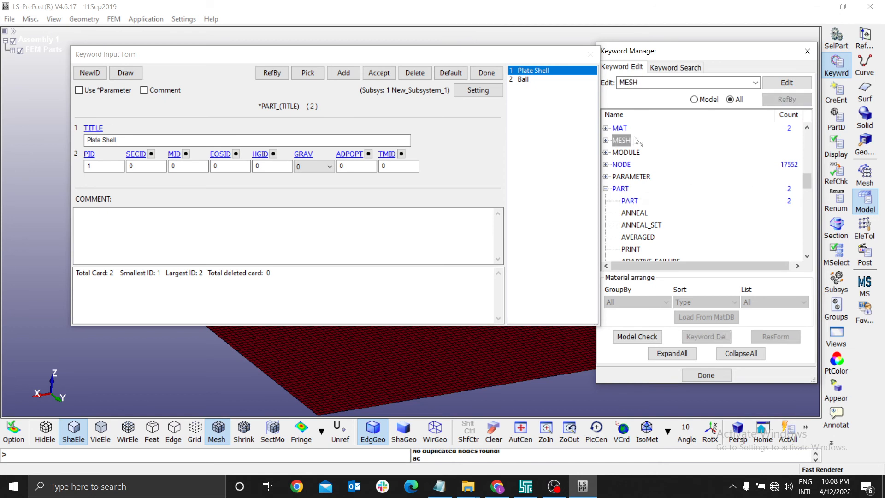
{"action": "mouse_move", "coordinate": [626, 167]}
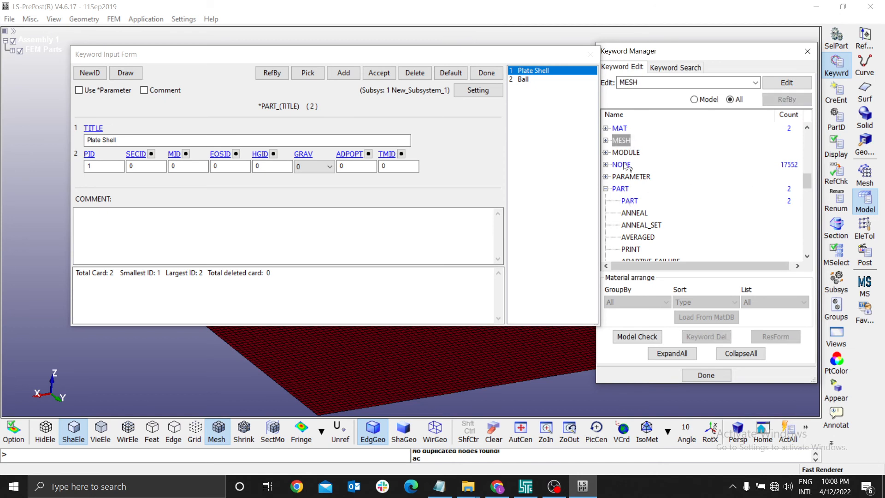
{"action": "mouse_move", "coordinate": [354, 172]}
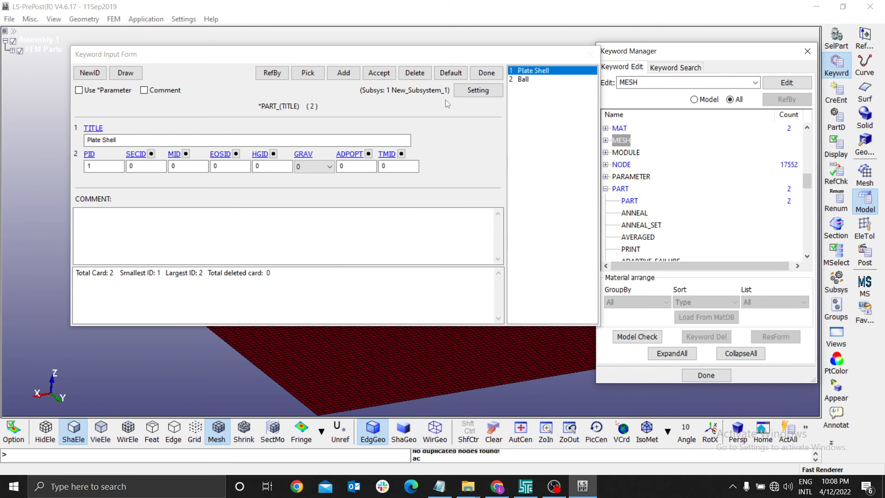
{"action": "mouse_move", "coordinate": [181, 158]}
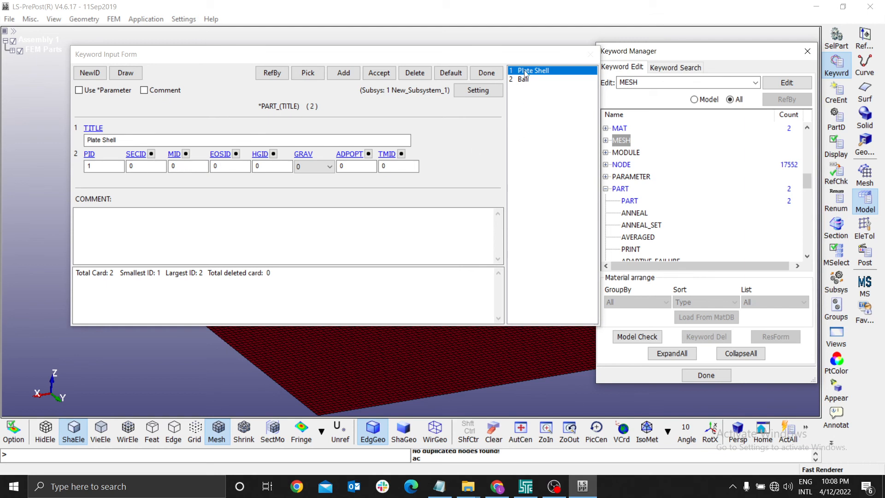
{"action": "mouse_move", "coordinate": [530, 76]}
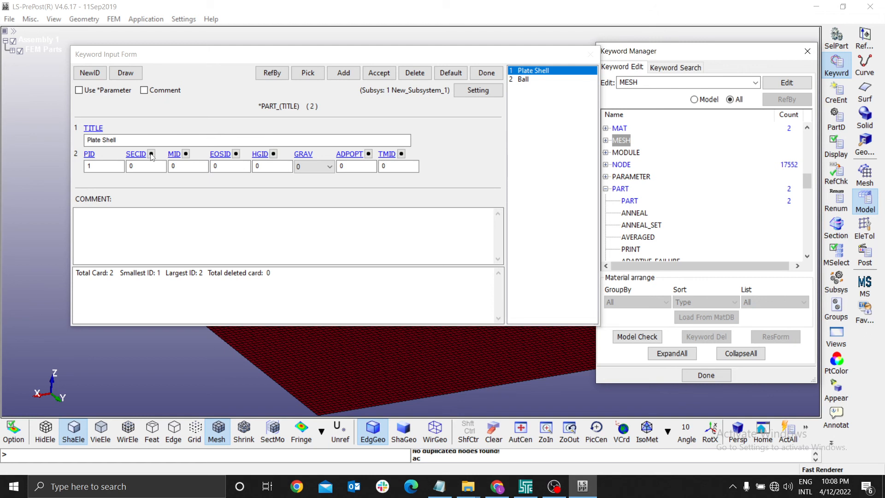
{"action": "mouse_move", "coordinate": [309, 167]}
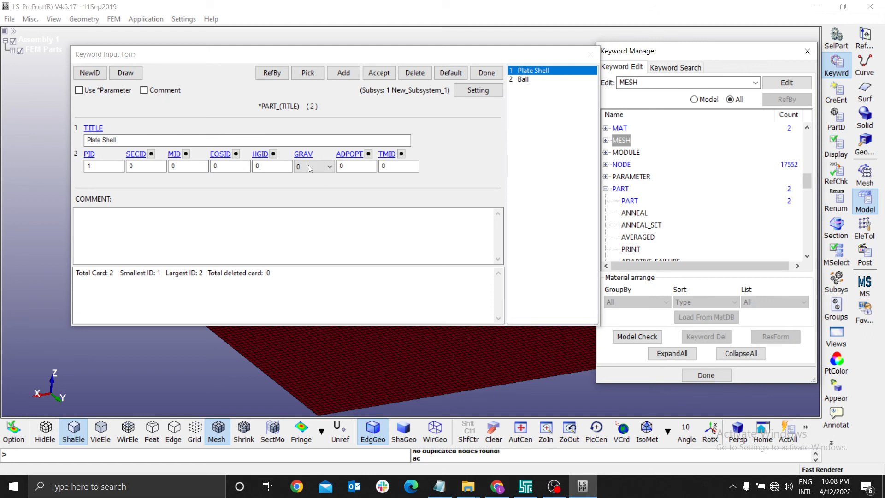
{"action": "mouse_move", "coordinate": [124, 168]}
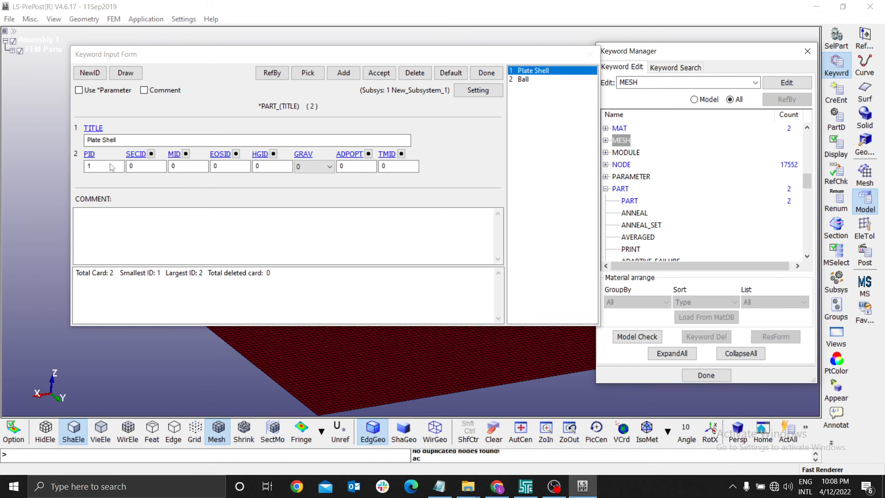
{"action": "mouse_move", "coordinate": [163, 164]}
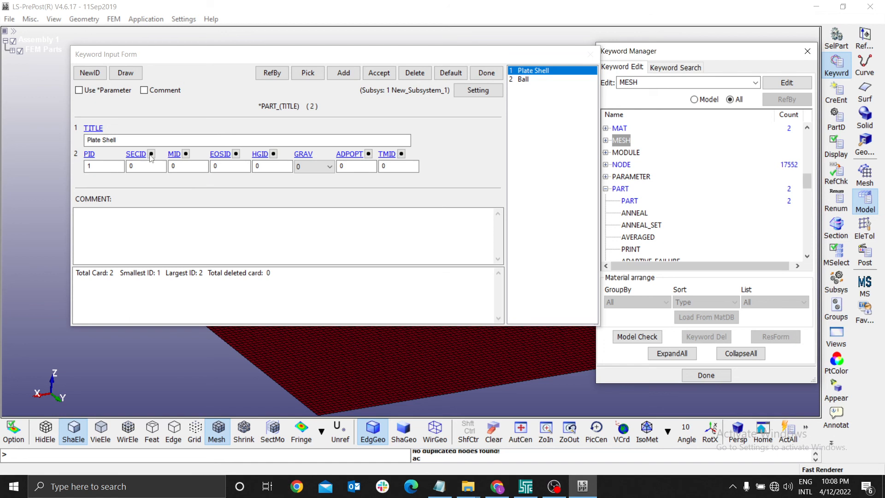
{"action": "mouse_move", "coordinate": [237, 158]}
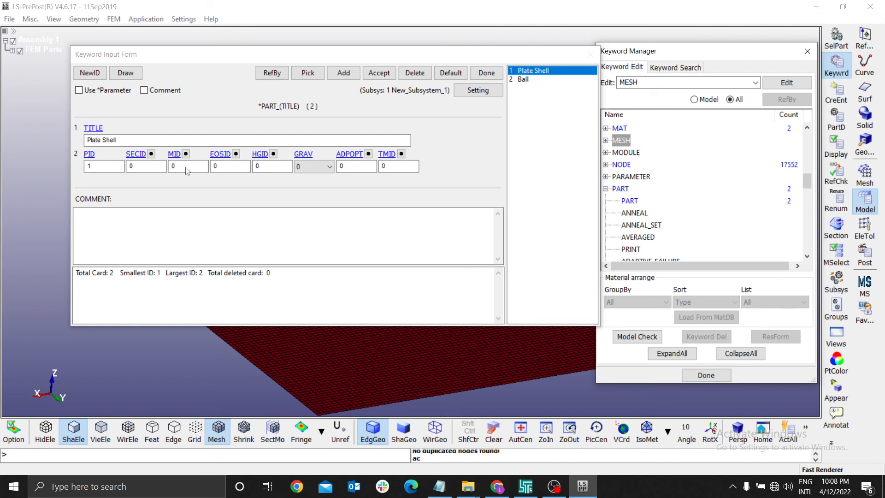
{"action": "mouse_move", "coordinate": [316, 166]}
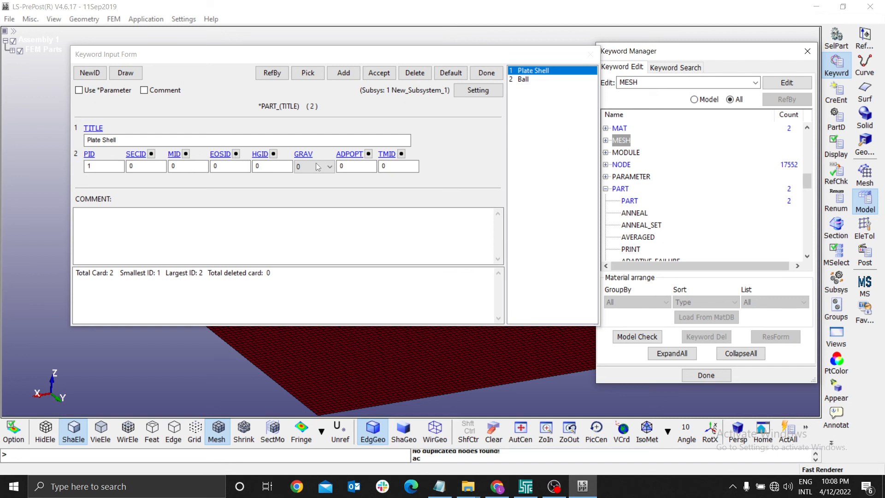
{"action": "left_click", "coordinate": [629, 201]}
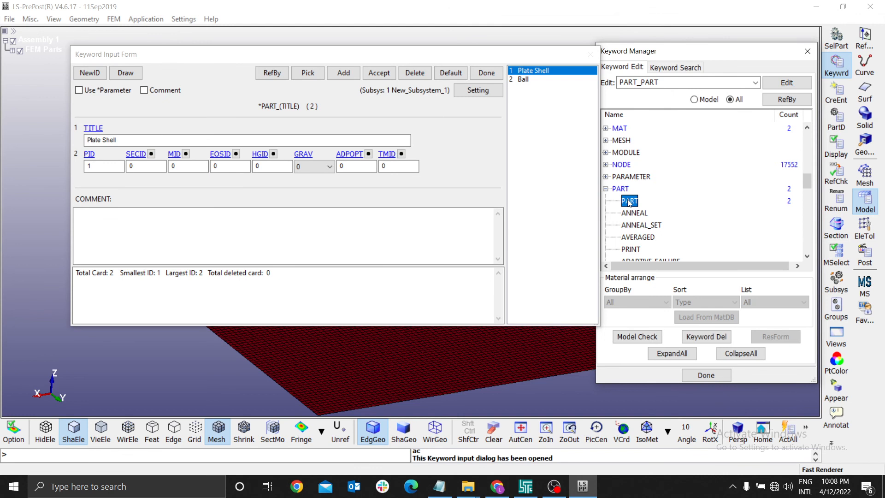
{"action": "left_click", "coordinate": [606, 188]}
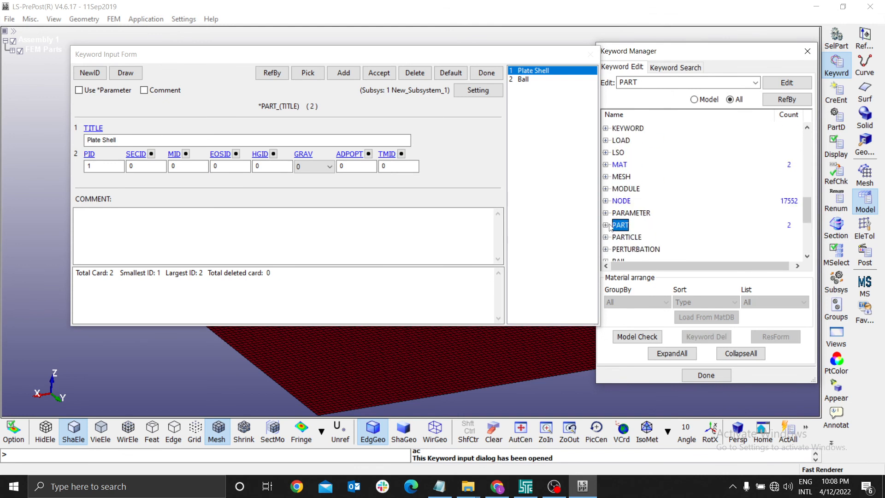
{"action": "left_click", "coordinate": [606, 225]}
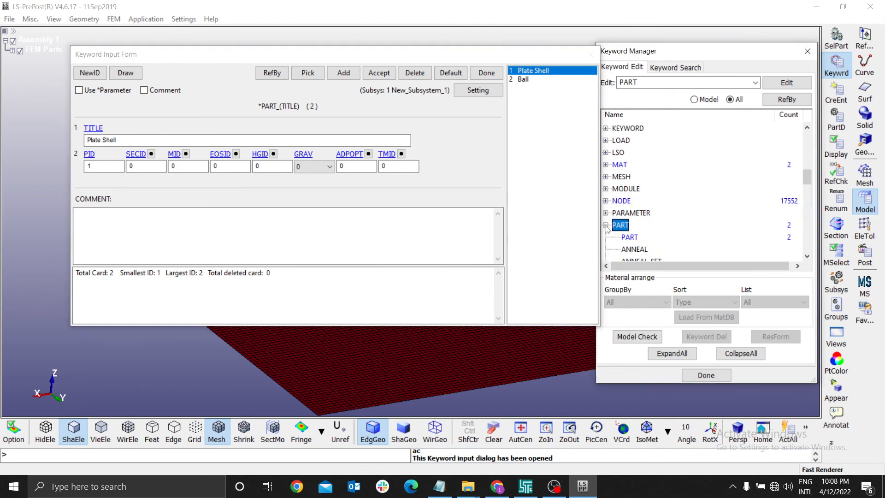
{"action": "left_click", "coordinate": [630, 200]}
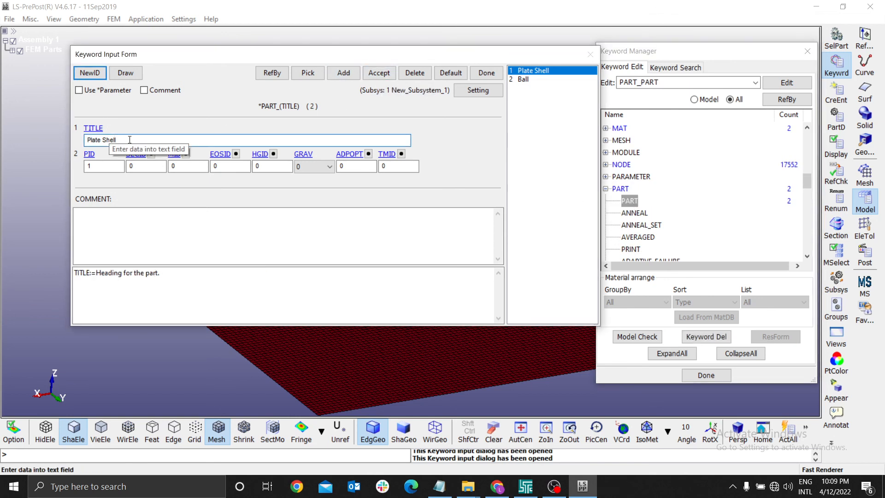
{"action": "mouse_move", "coordinate": [181, 184]}
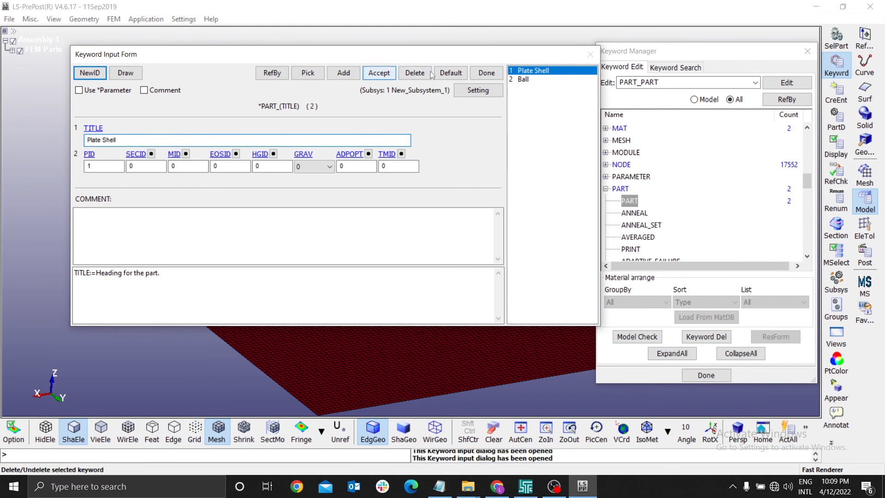
Step: Add a blank part card (ID 3) and scroll through the keyword tree
{"action": "left_click", "coordinate": [343, 73]}
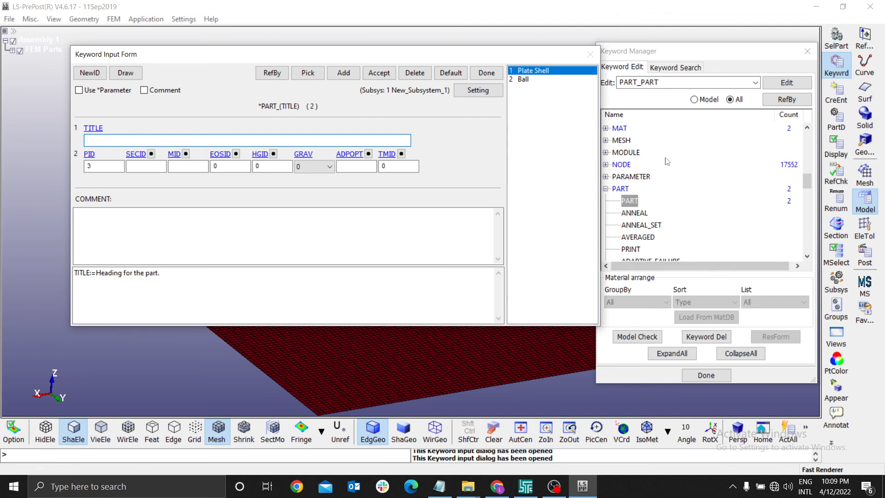
{"action": "scroll", "scroll_direction": "down", "scroll_amount": 3}
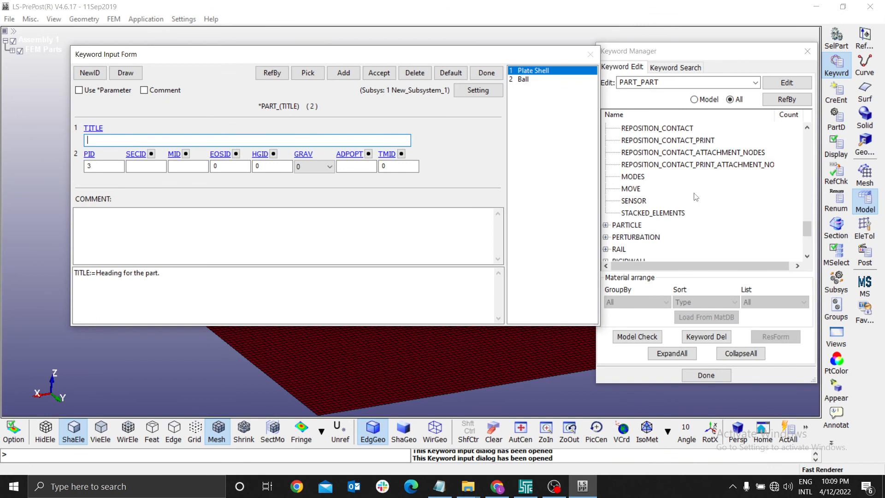
{"action": "scroll", "scroll_direction": "up", "scroll_amount": 3}
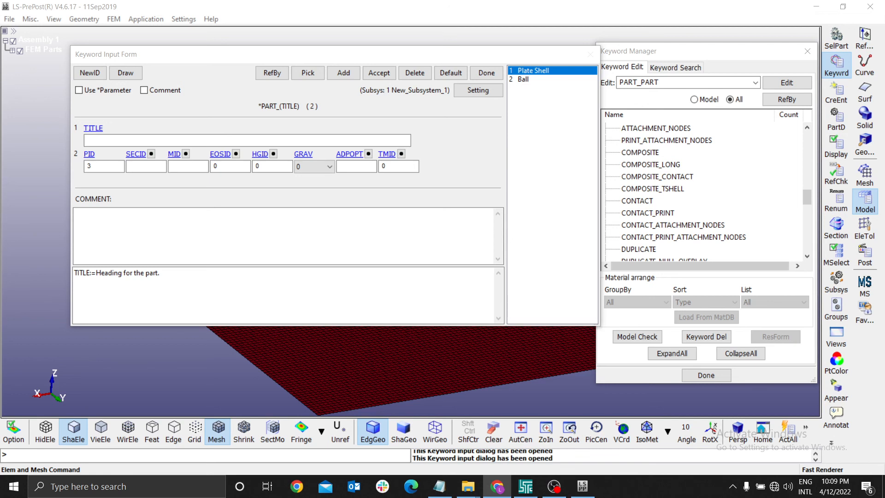
{"action": "mouse_move", "coordinate": [151, 153]}
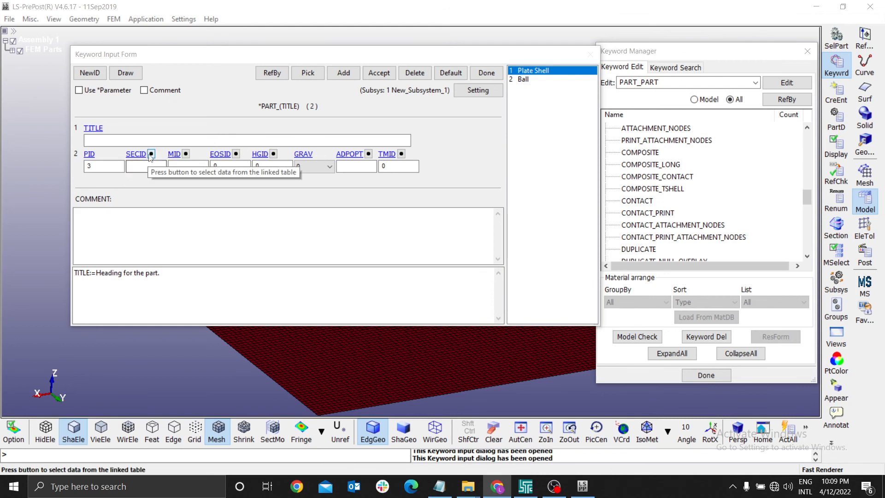
{"action": "mouse_move", "coordinate": [538, 121]}
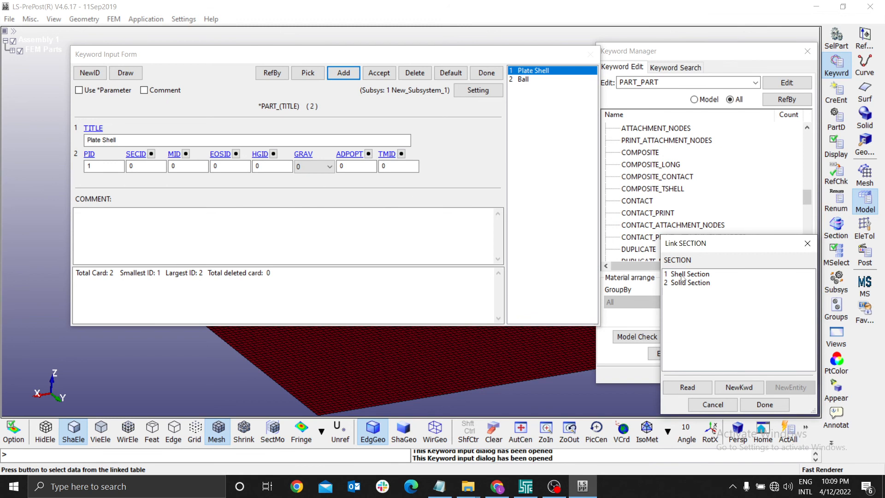
Step: Link Plate Shell to Shell Section (ID 1) and Aluminium material
{"action": "left_click", "coordinate": [689, 274]}
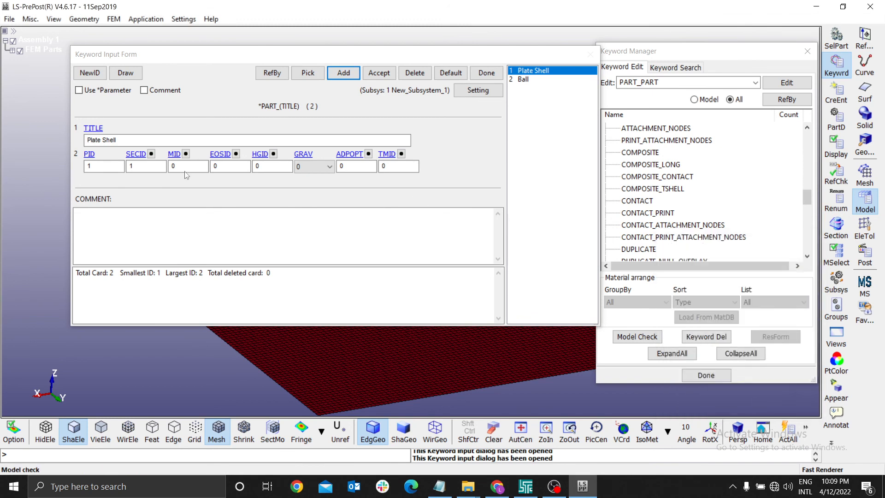
{"action": "left_click", "coordinate": [186, 153]}
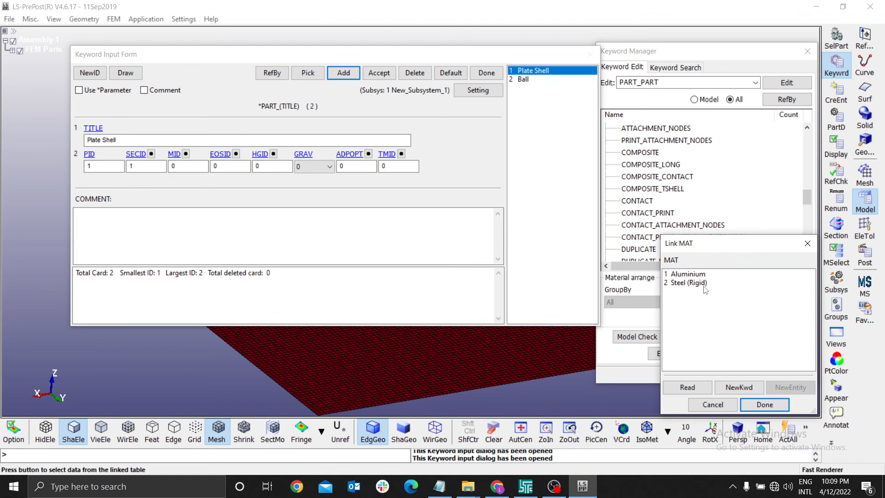
{"action": "left_click", "coordinate": [686, 273]}
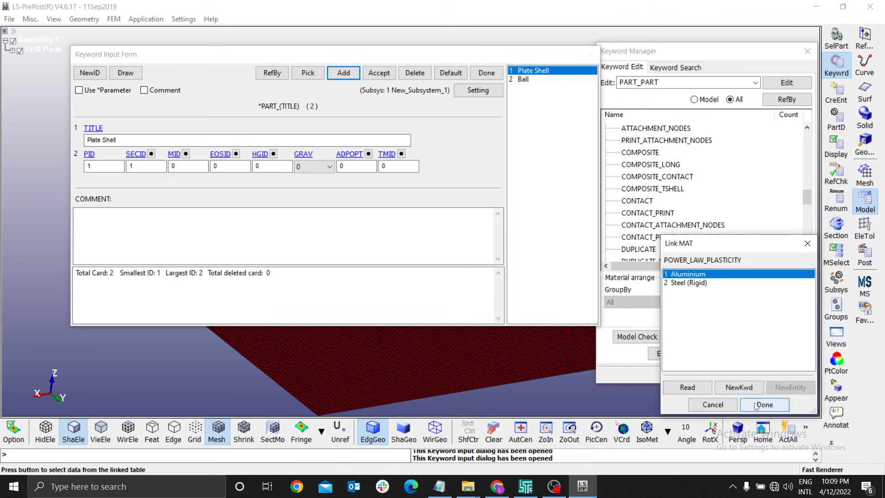
{"action": "left_click", "coordinate": [764, 404]}
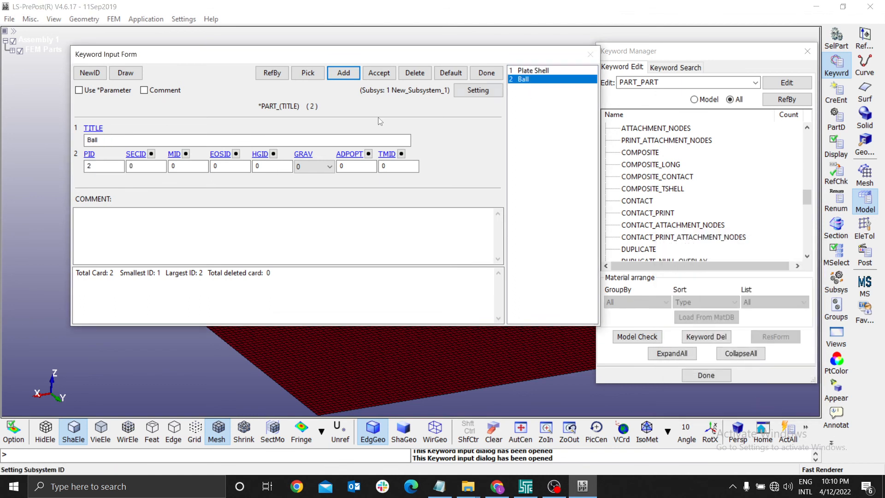
Step: Link Ball to Solid Section (ID 2) and Steel (Rigid), then close the keyword windows
{"action": "left_click", "coordinate": [136, 154]}
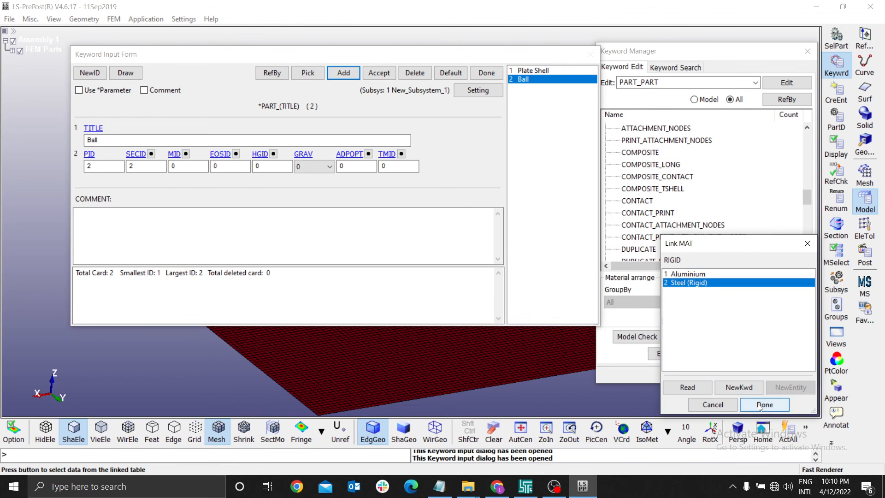
{"action": "left_click", "coordinate": [764, 405]}
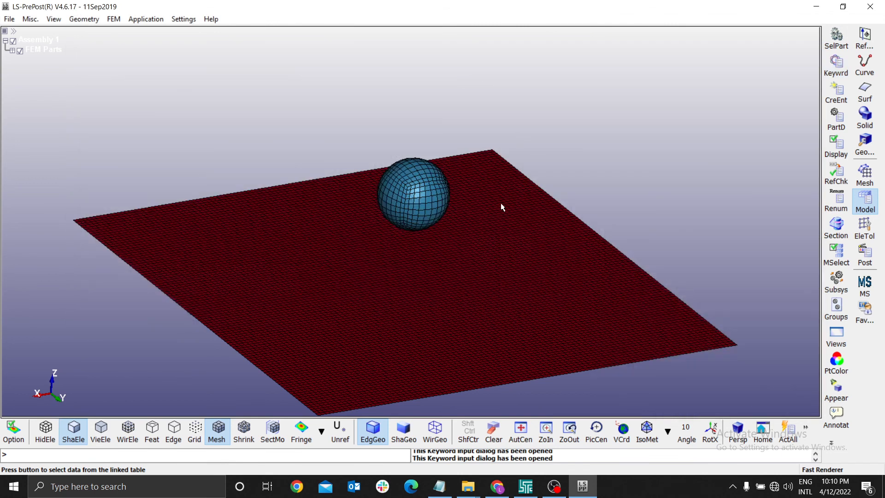